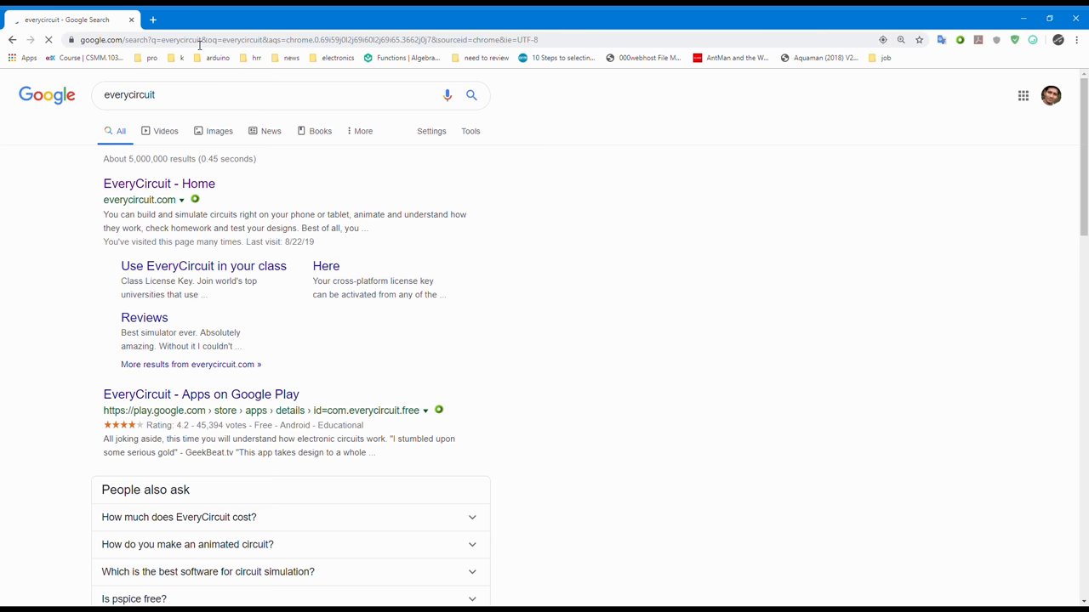
# Step: Open the EveryCircuit home page from the Google results for "everycircuit"
pyautogui.click(255, 95)
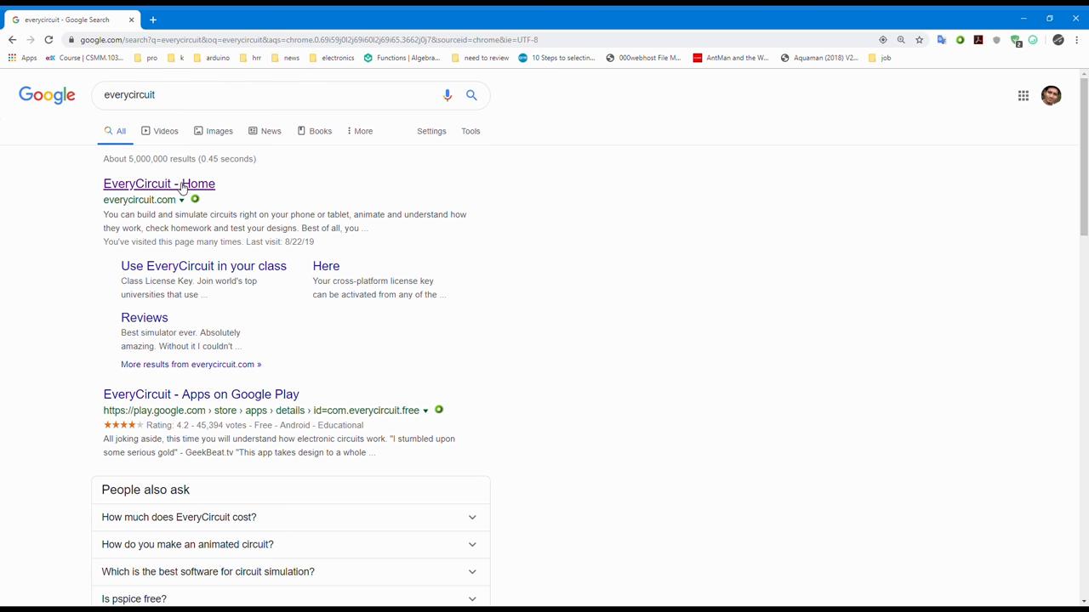
pyautogui.click(160, 184)
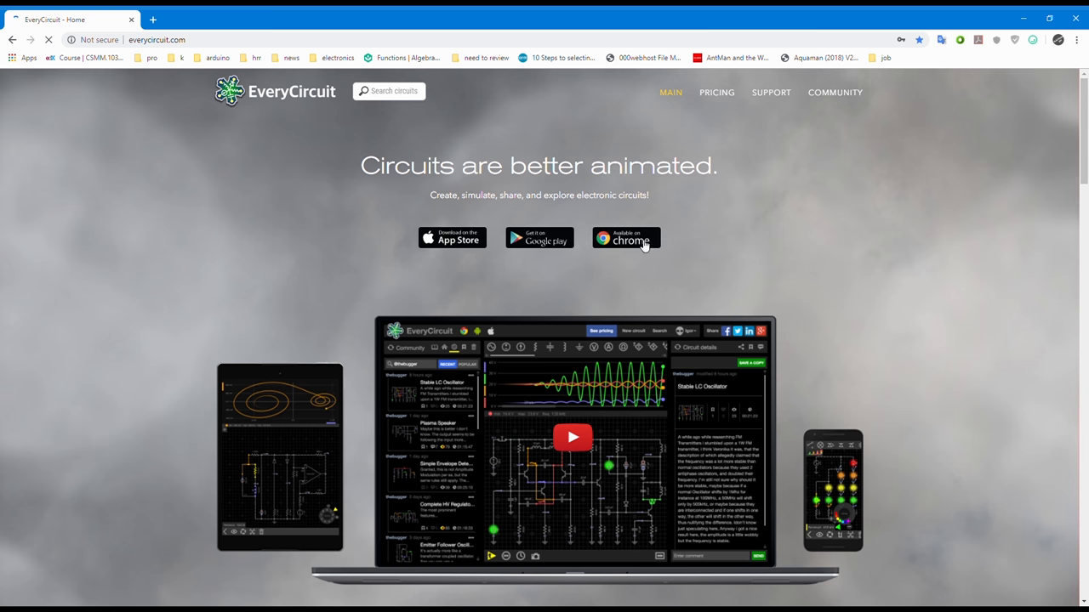
# Step: Skim the home page and launch the EveryCircuit web app via 'Available on Chrome'
pyautogui.scroll(-3)
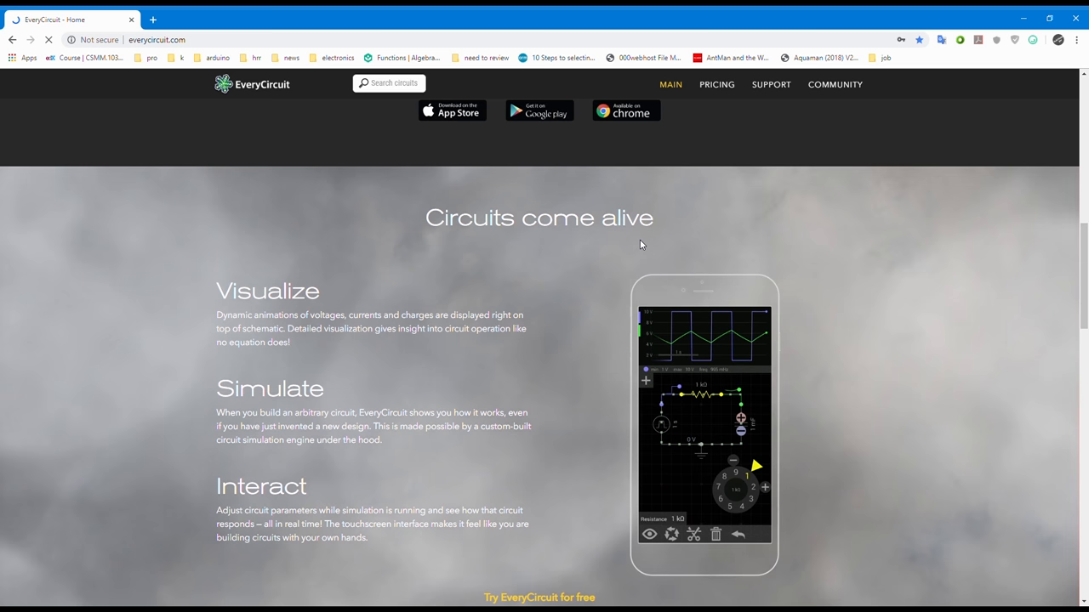
pyautogui.scroll(-3)
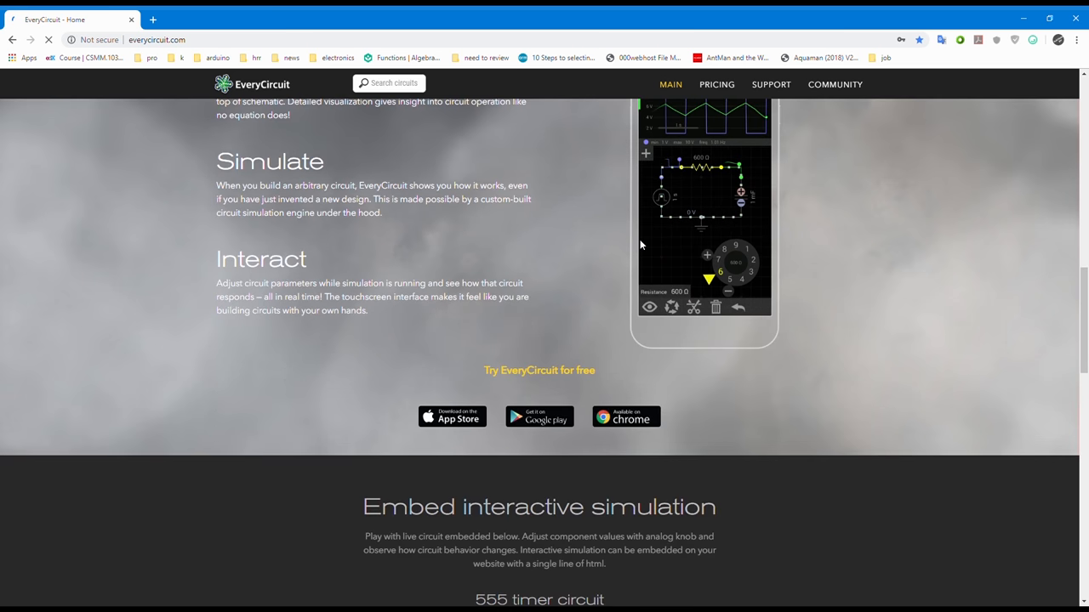
pyautogui.scroll(3)
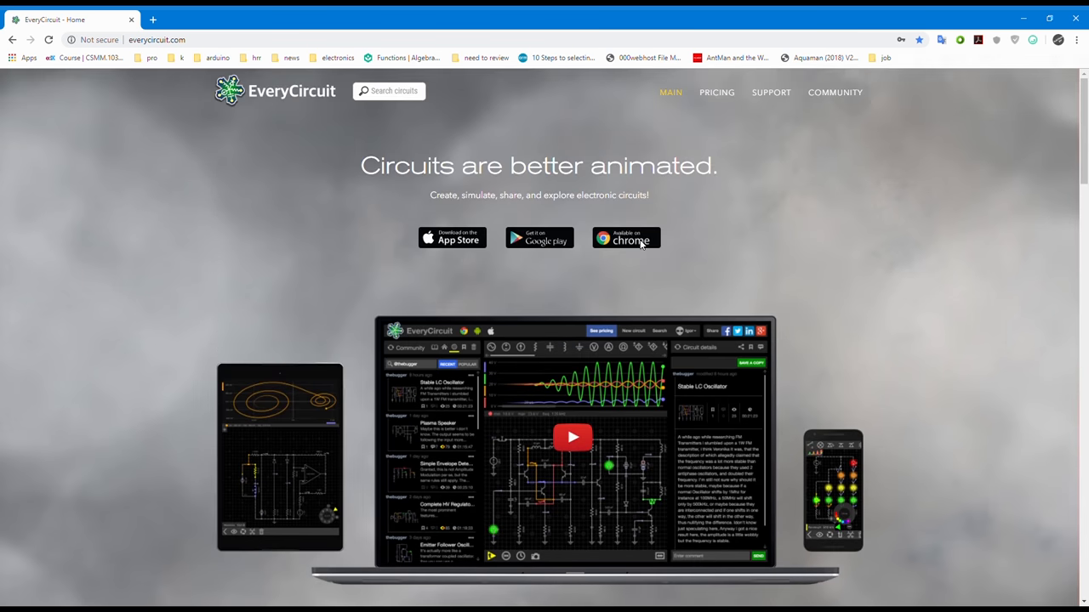
pyautogui.moveTo(626, 241)
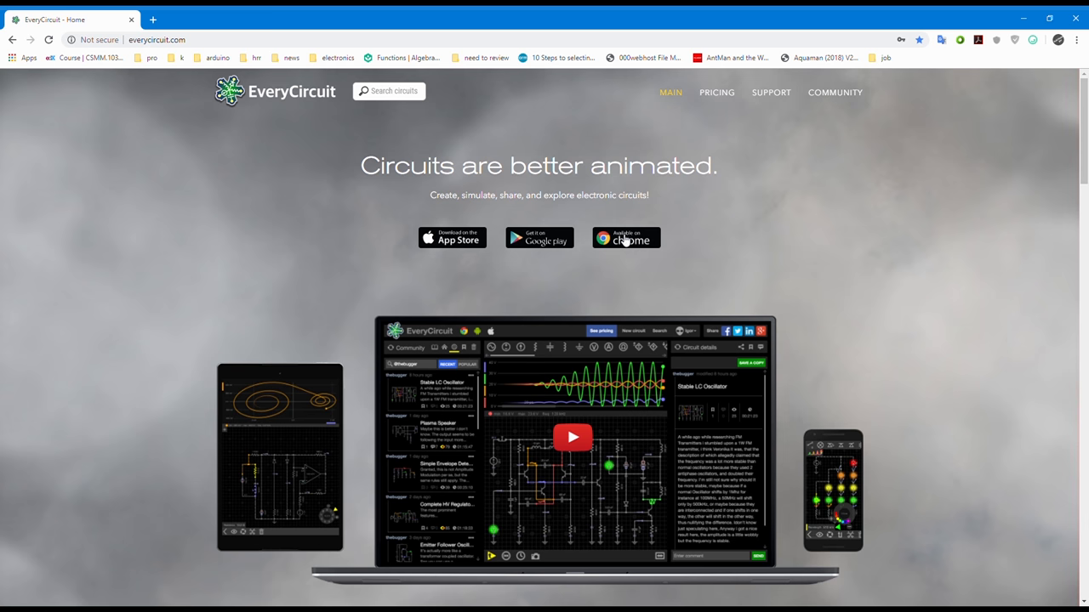
pyautogui.click(626, 238)
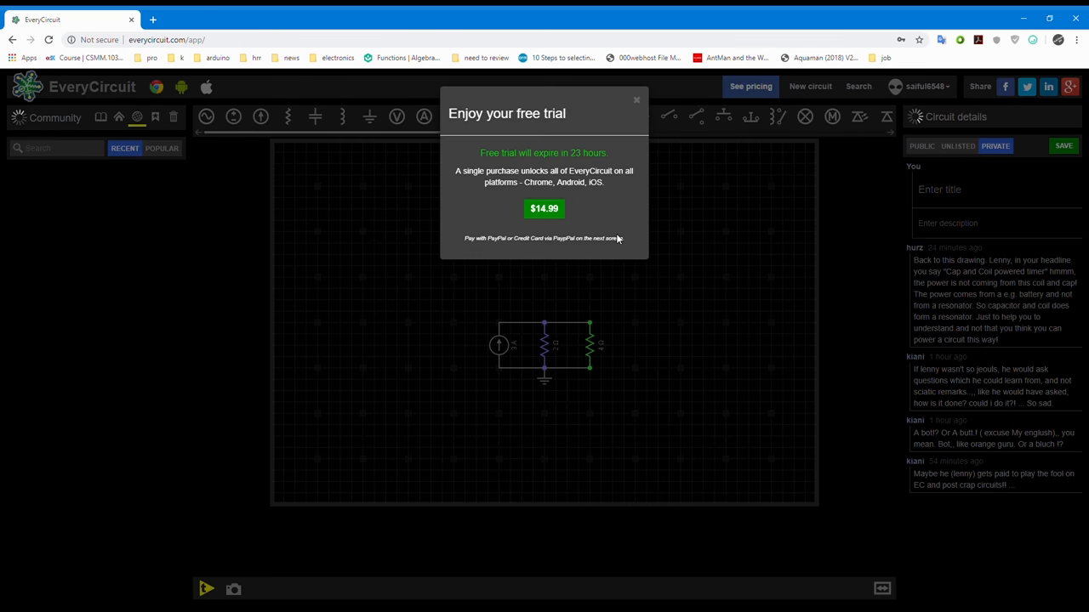
# Step: Dismiss the free-trial popup and place a voltmeter and a lamp on the canvas
pyautogui.click(636, 98)
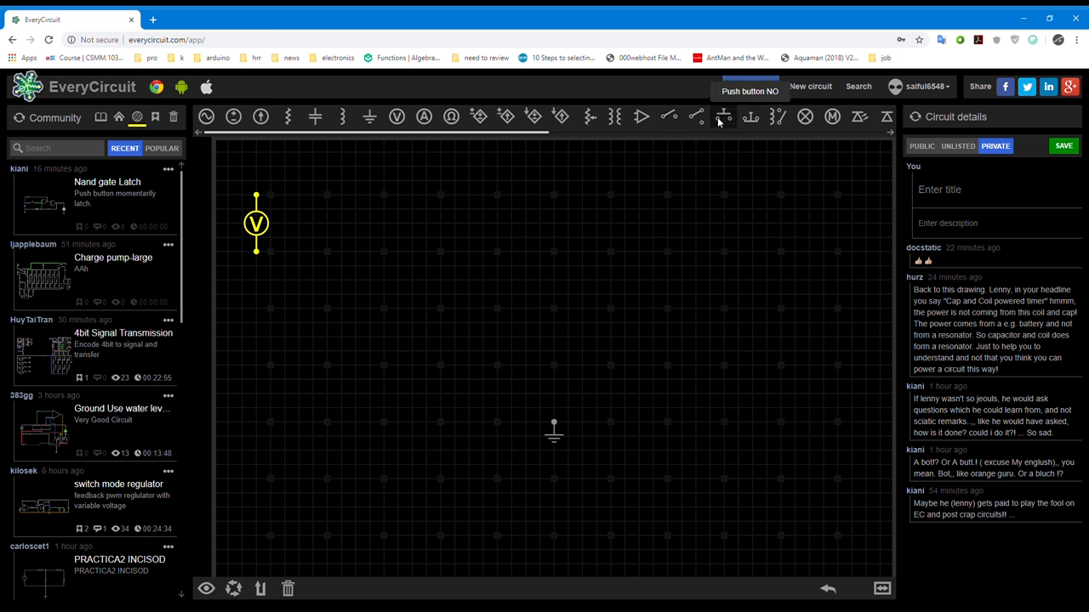
pyautogui.click(723, 116)
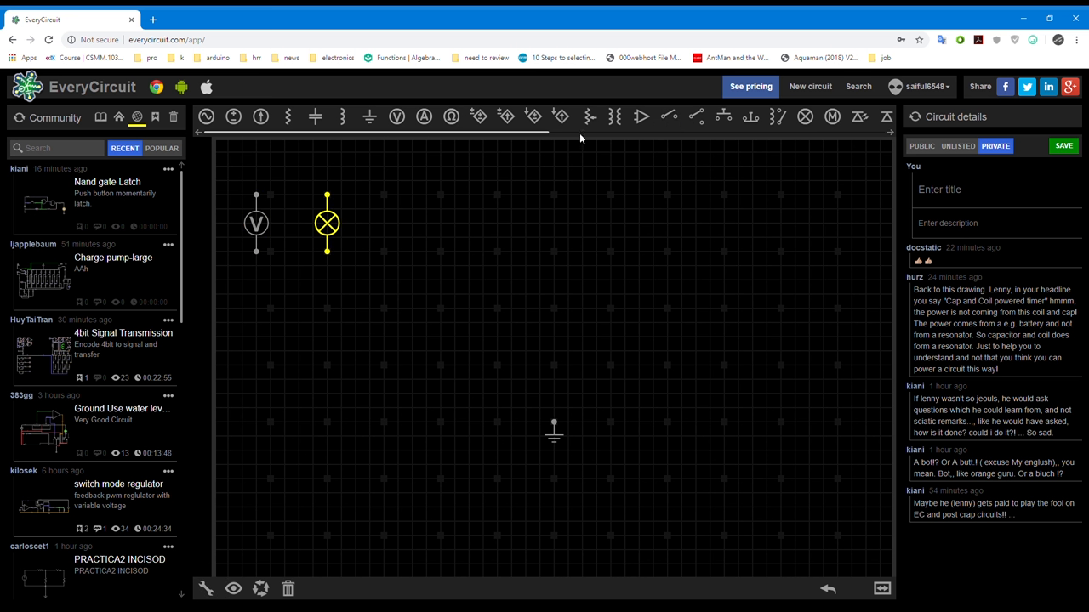
pyautogui.moveTo(298, 214)
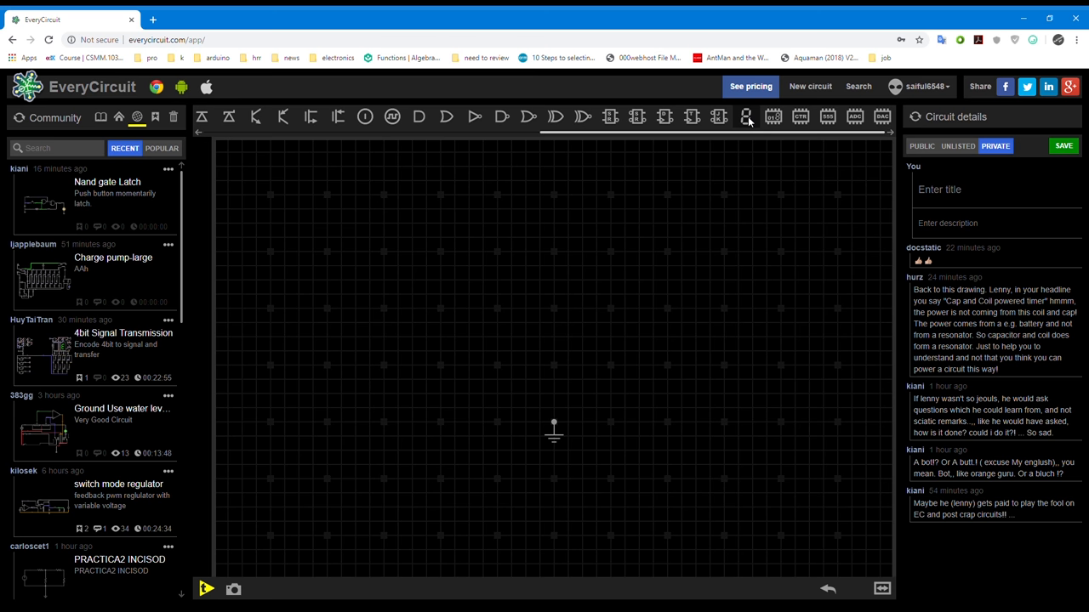
# Step: Wire counter, decoder and seven-segment display, run it and pulse the input to count up
pyautogui.click(745, 116)
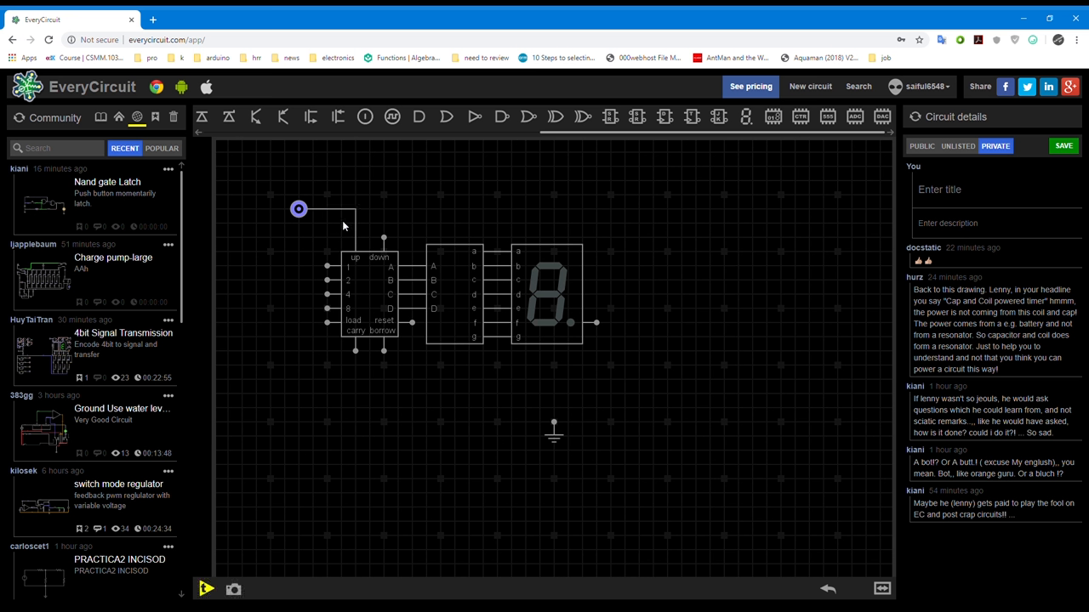
pyautogui.moveTo(206, 589)
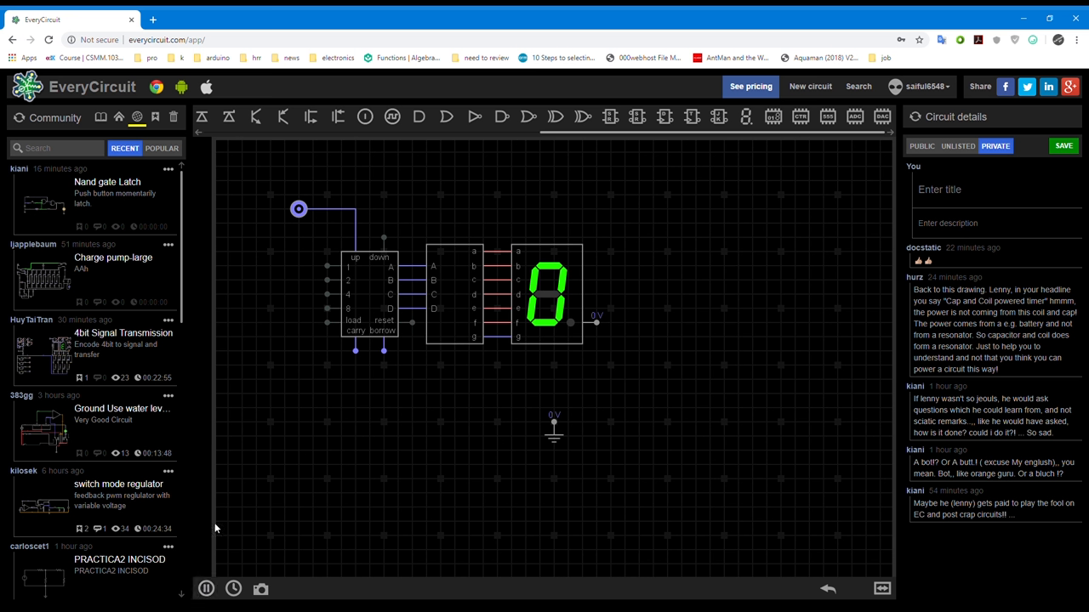
pyautogui.click(298, 208)
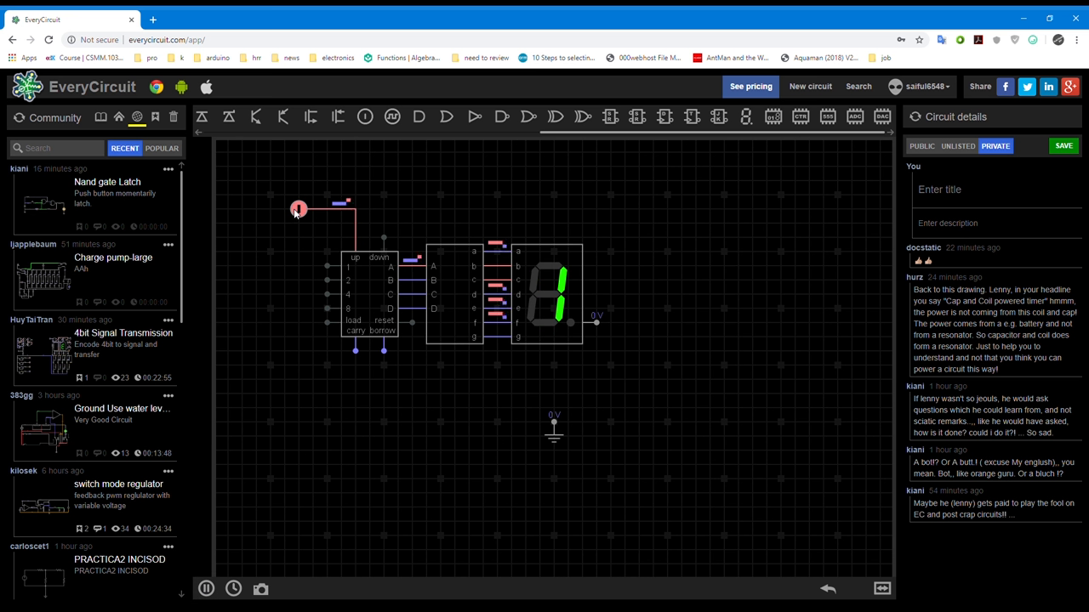
pyautogui.click(298, 208)
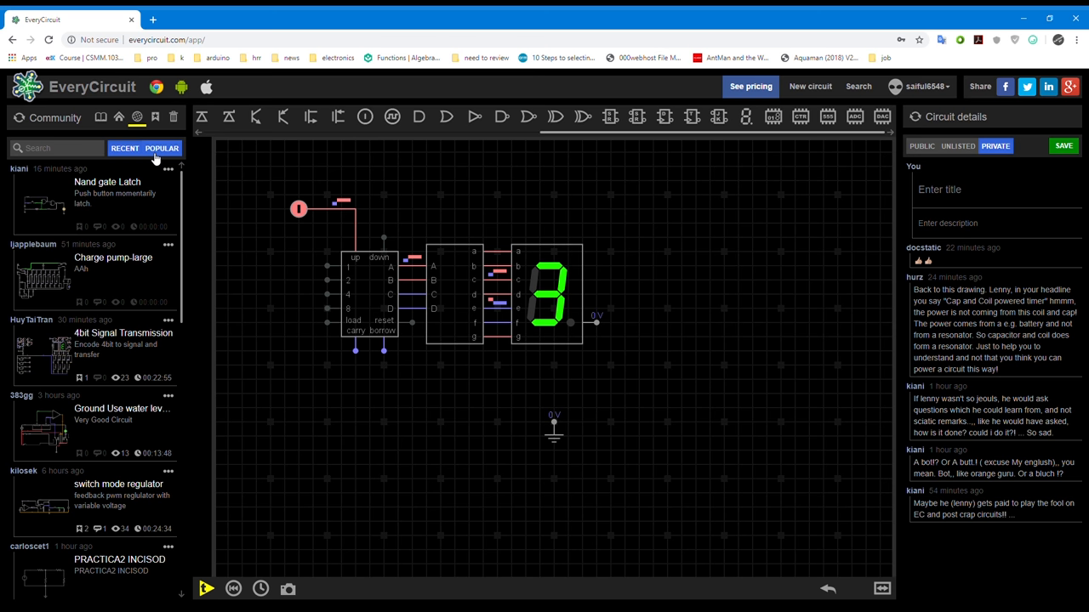
pyautogui.write('clock')
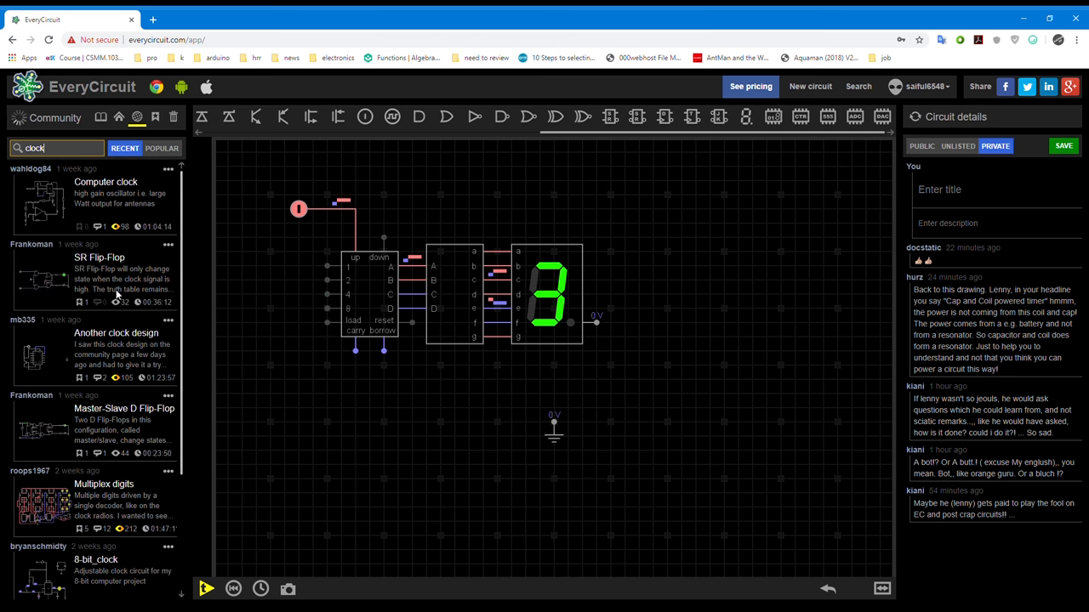
# Step: Open the community Digital clock circuit, discarding the unsaved counter, then start a new browser tab
pyautogui.click(160, 148)
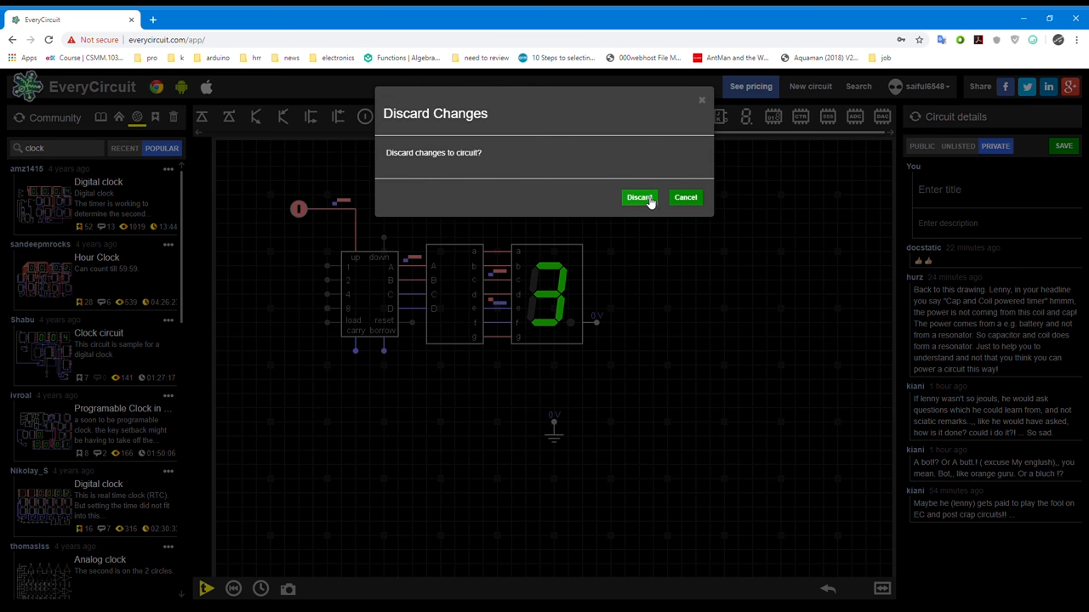
pyautogui.click(639, 198)
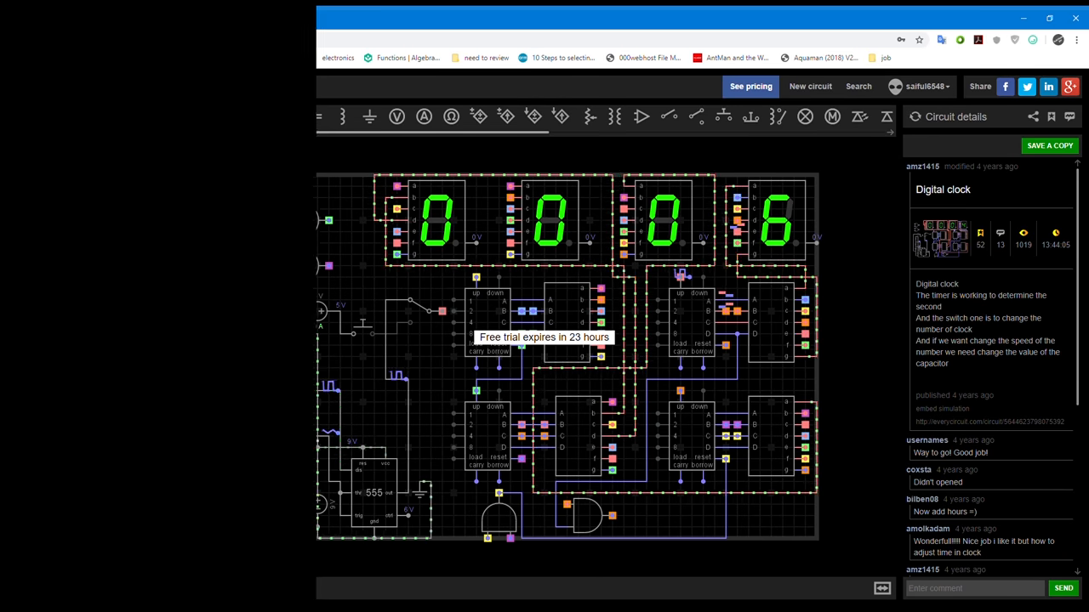
pyautogui.click(391, 21)
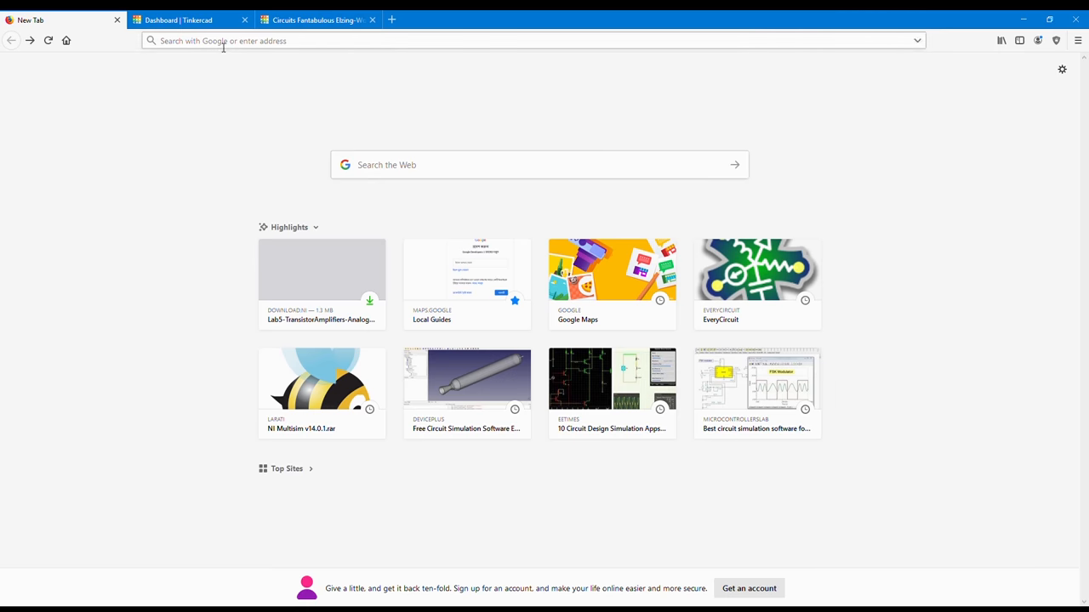
# Step: Navigate to Tinkercad and open the Fantabulous Elzing-Wolt circuit in the editor
pyautogui.write('Th')
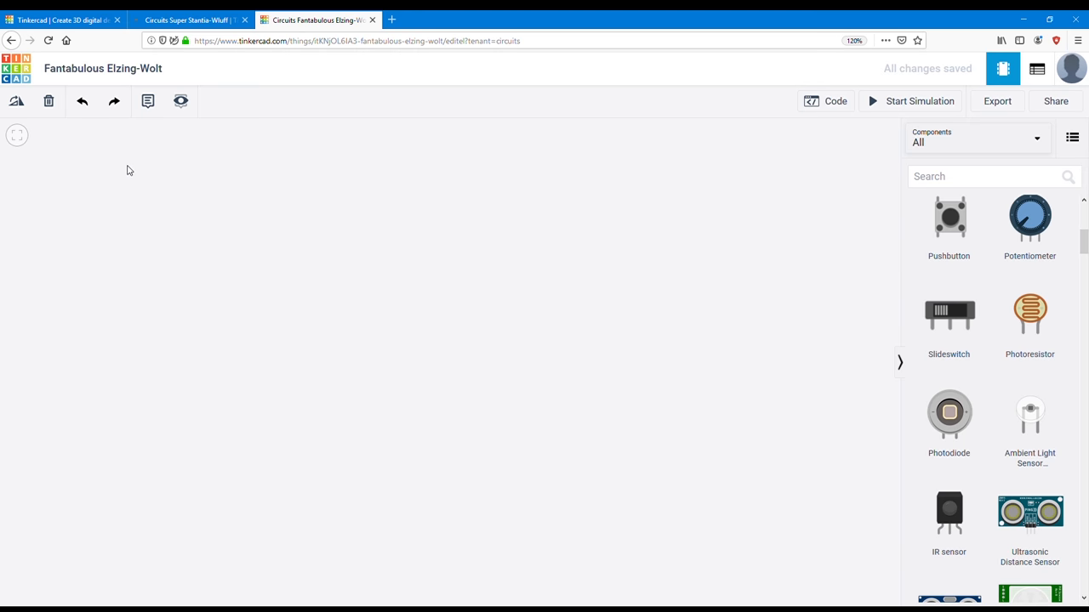
pyautogui.moveTo(964, 104)
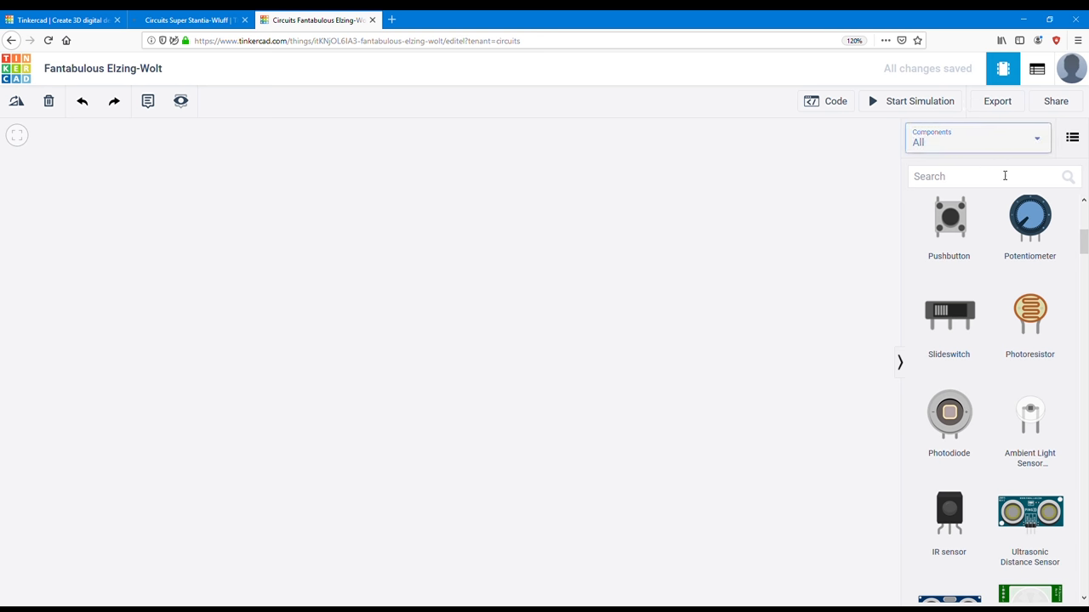
pyautogui.scroll(-3)
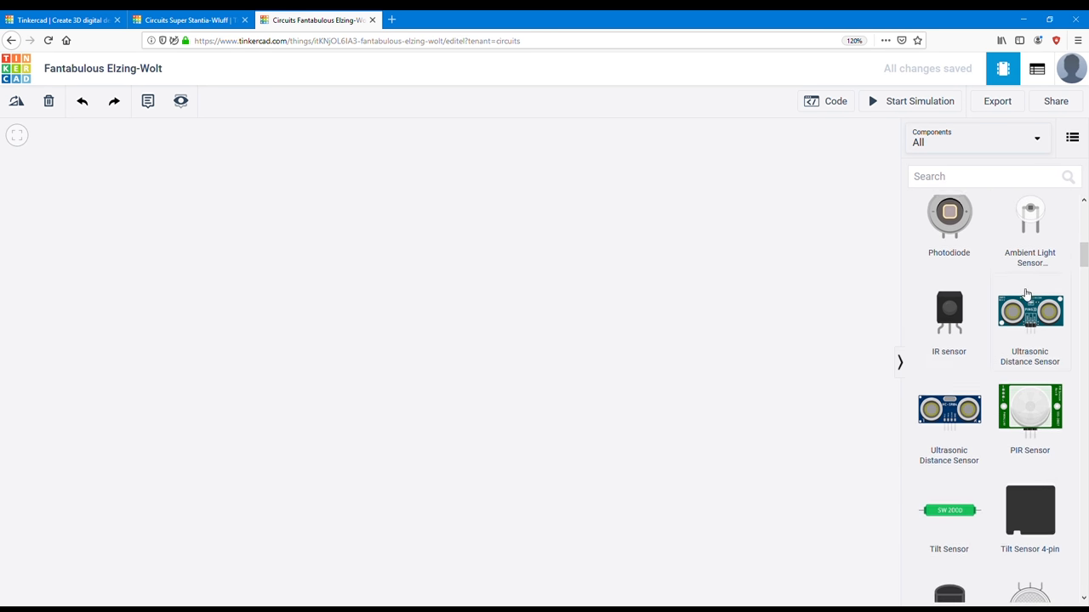
pyautogui.scroll(-3)
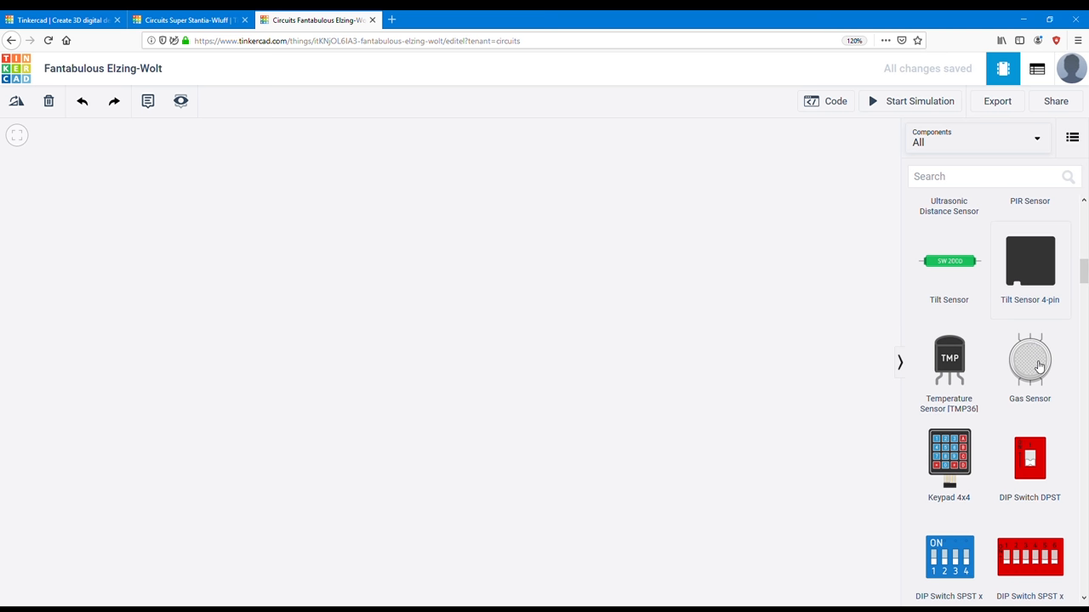
pyautogui.scroll(-3)
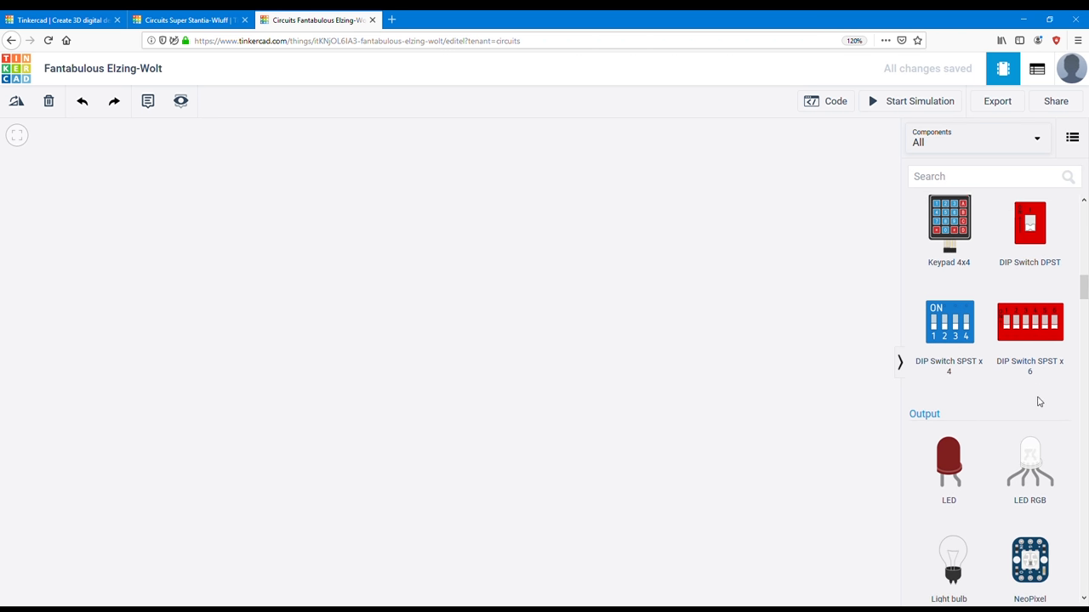
pyautogui.scroll(-3)
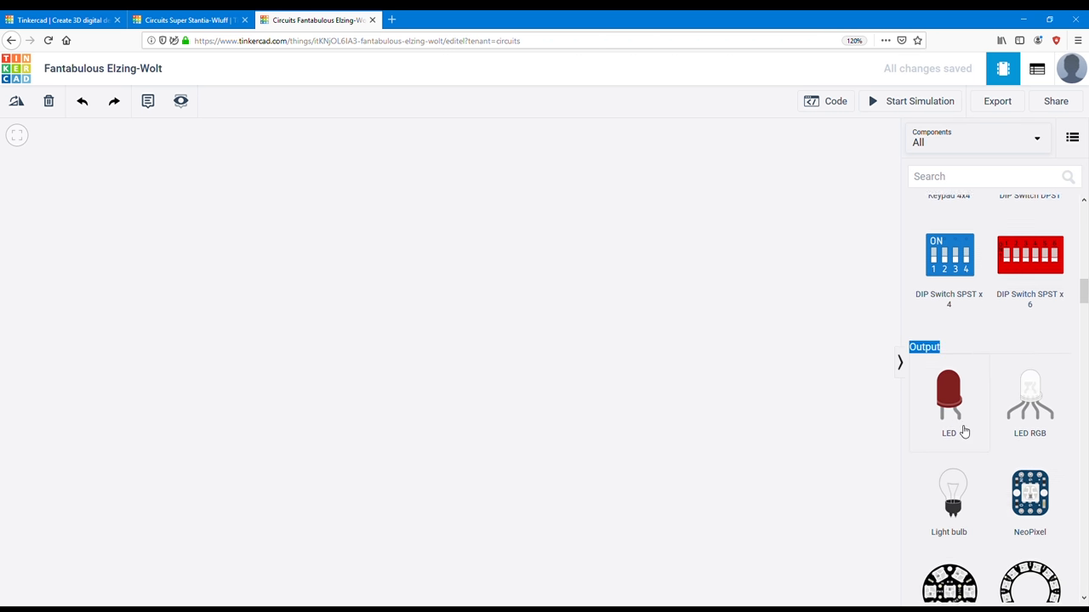
pyautogui.scroll(-3)
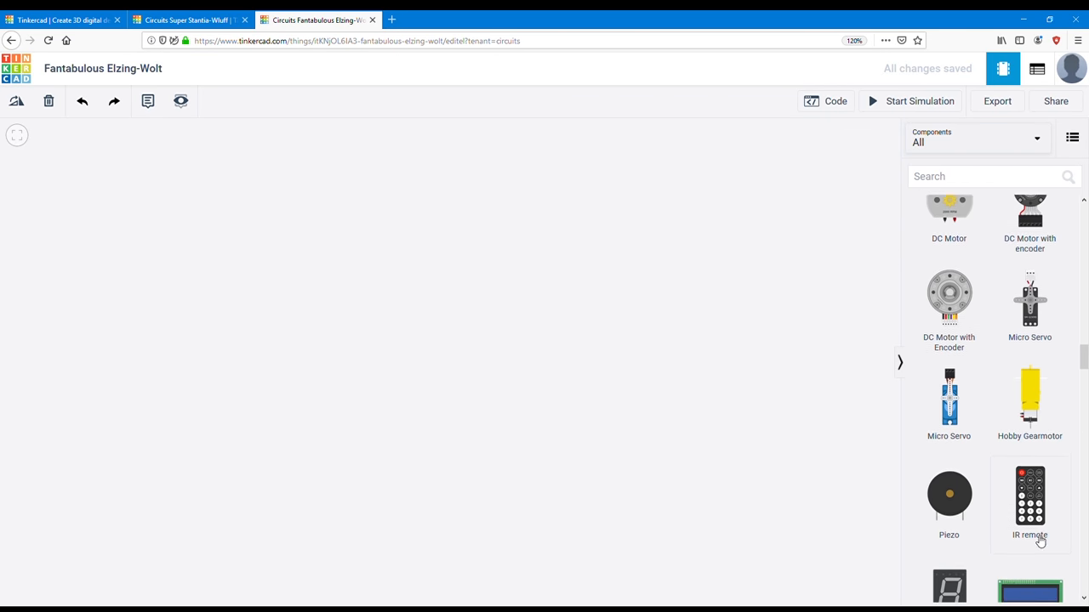
pyautogui.scroll(-3)
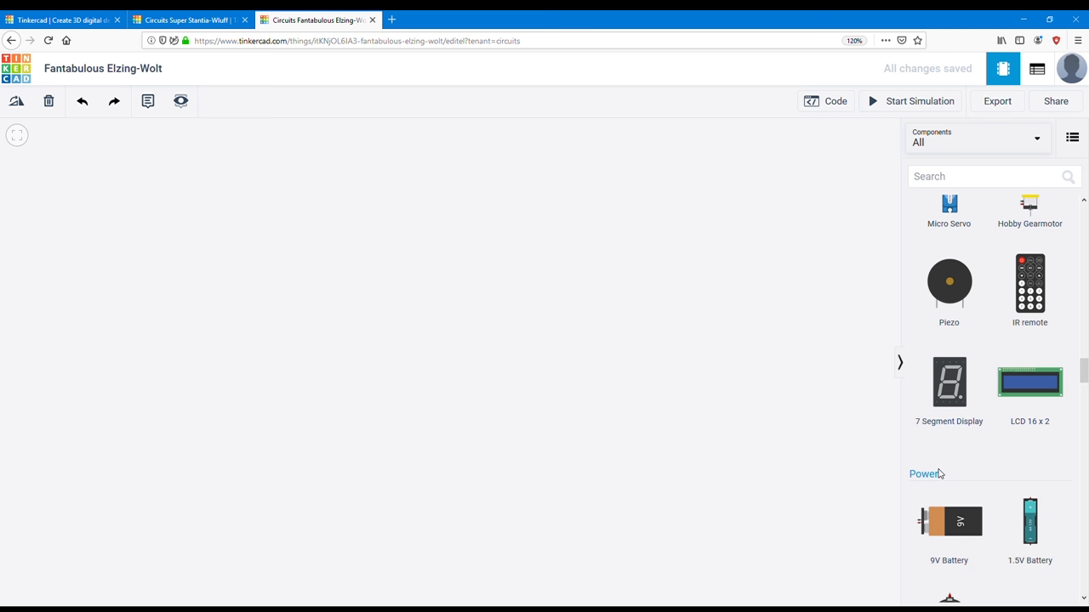
pyautogui.scroll(-3)
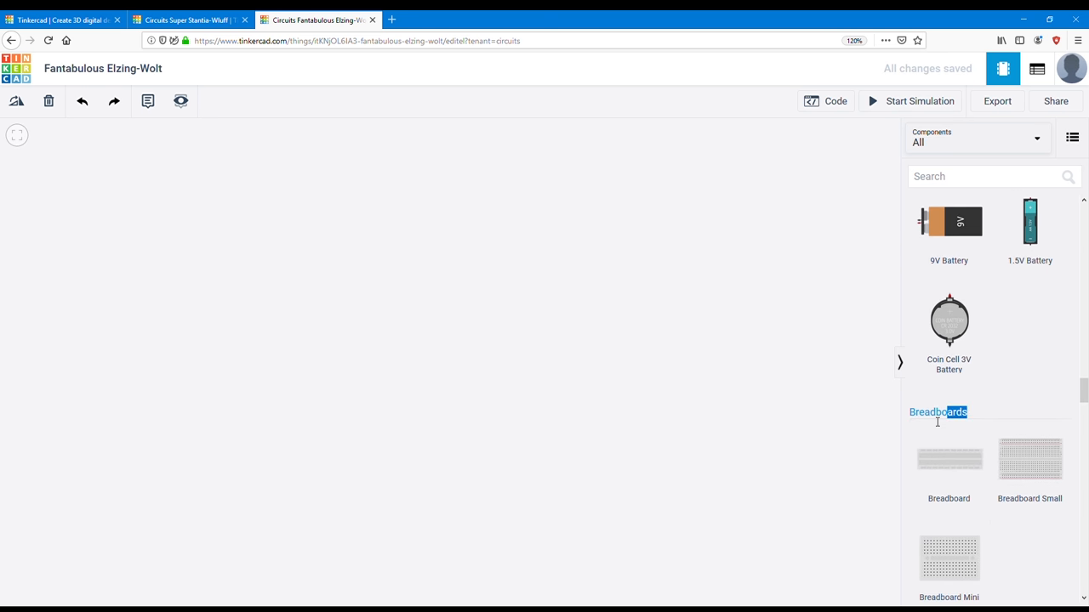
pyautogui.scroll(-3)
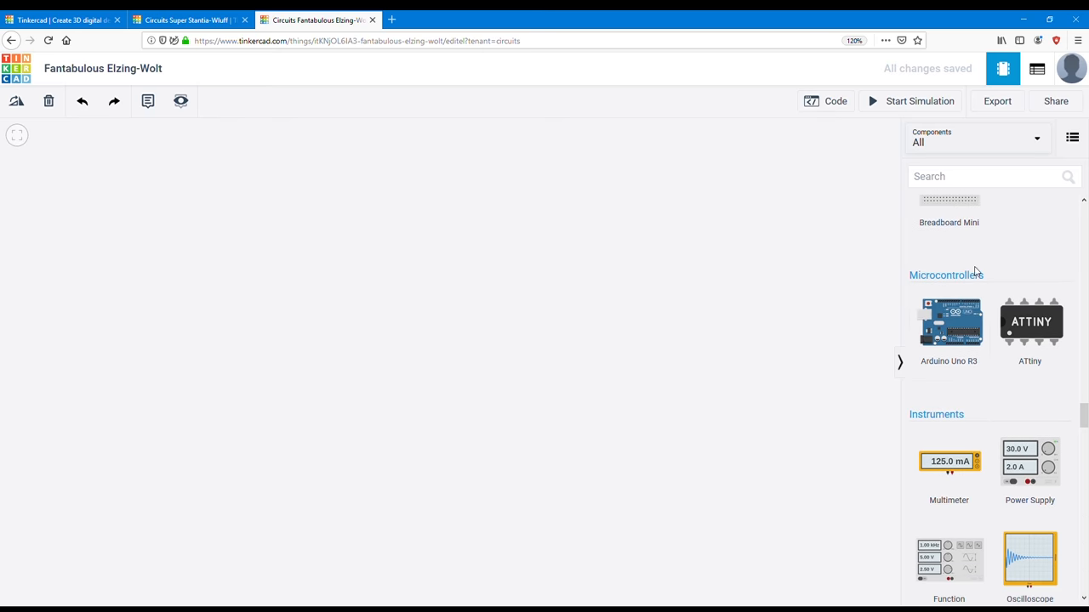
pyautogui.moveTo(971, 416)
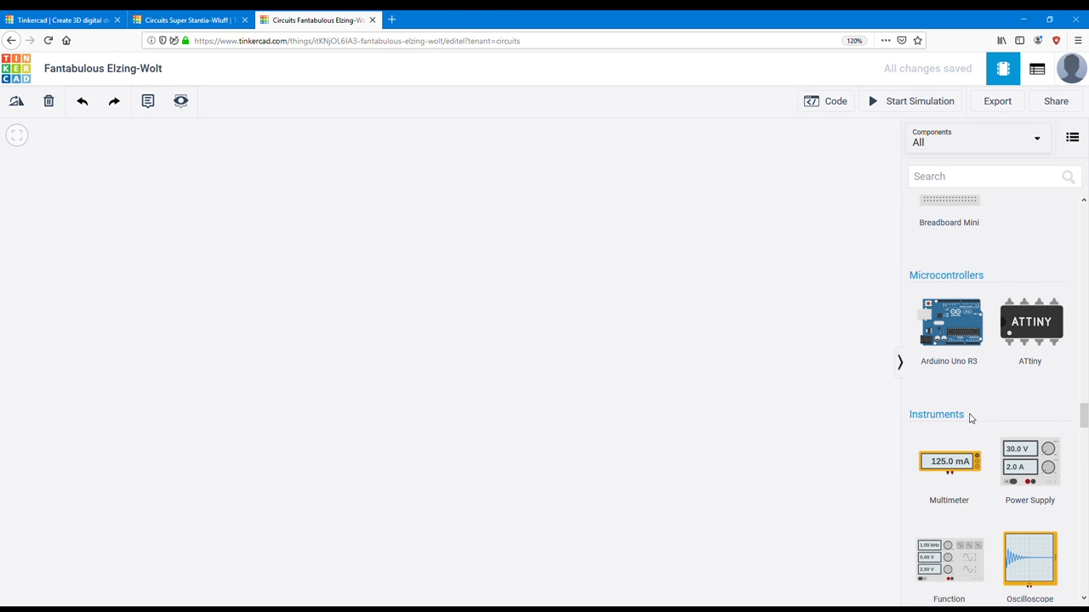
pyautogui.scroll(-3)
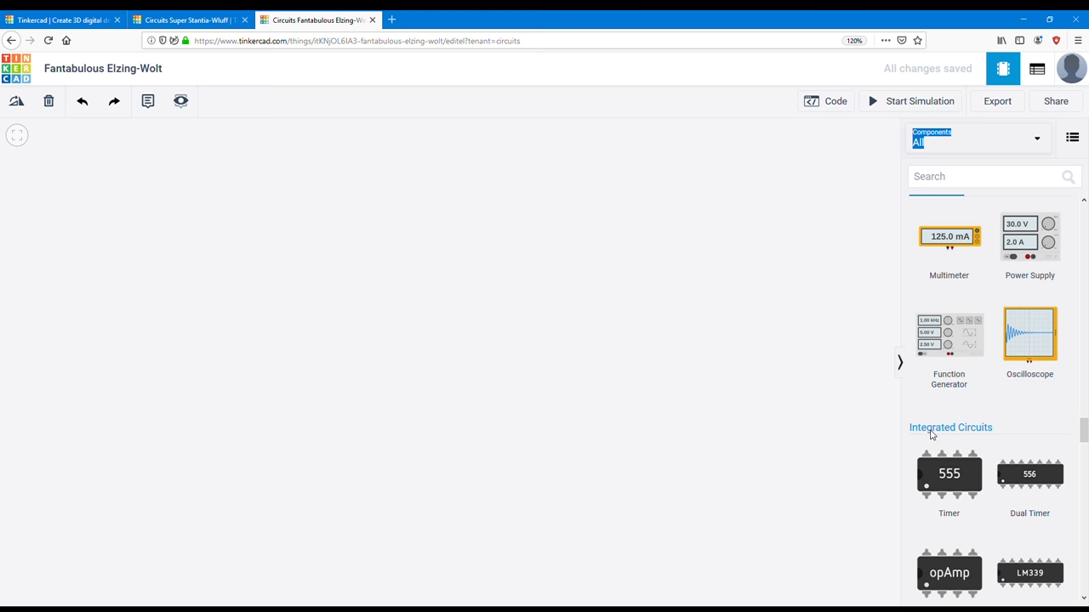
pyautogui.scroll(-3)
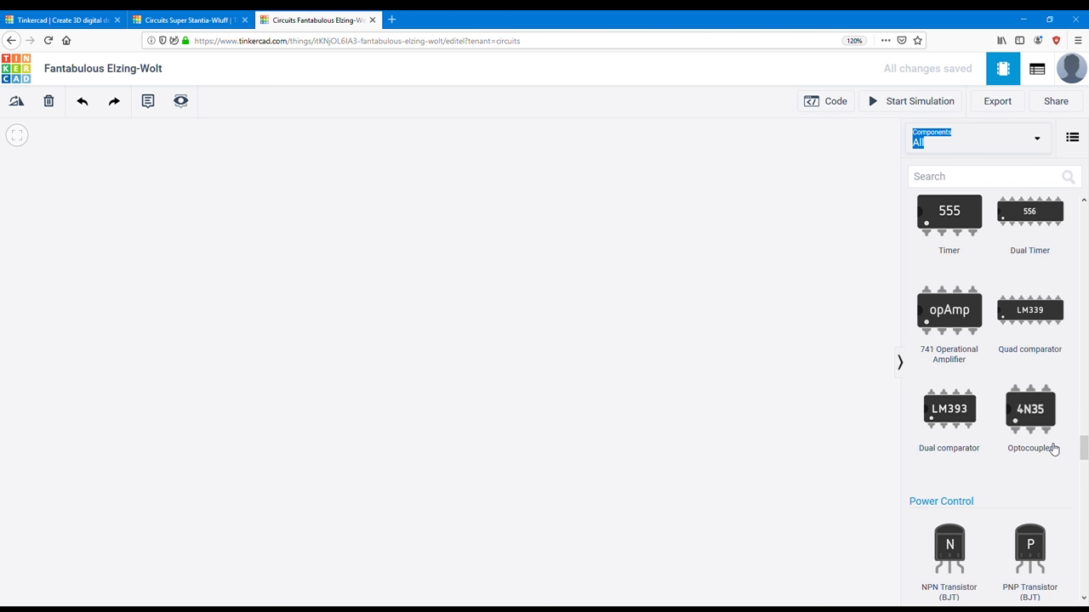
pyautogui.scroll(-3)
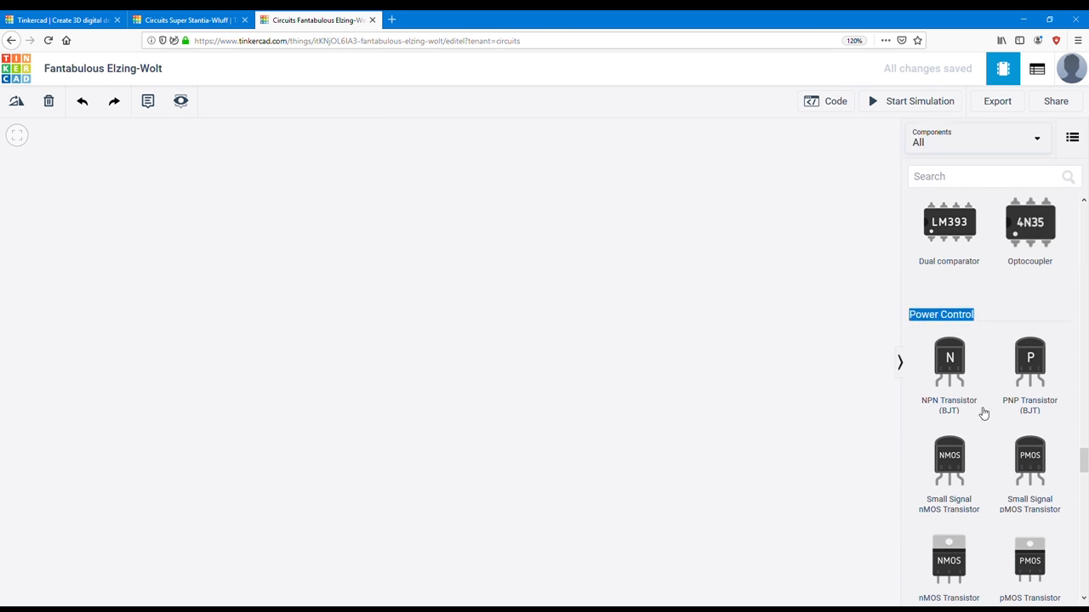
pyautogui.scroll(-3)
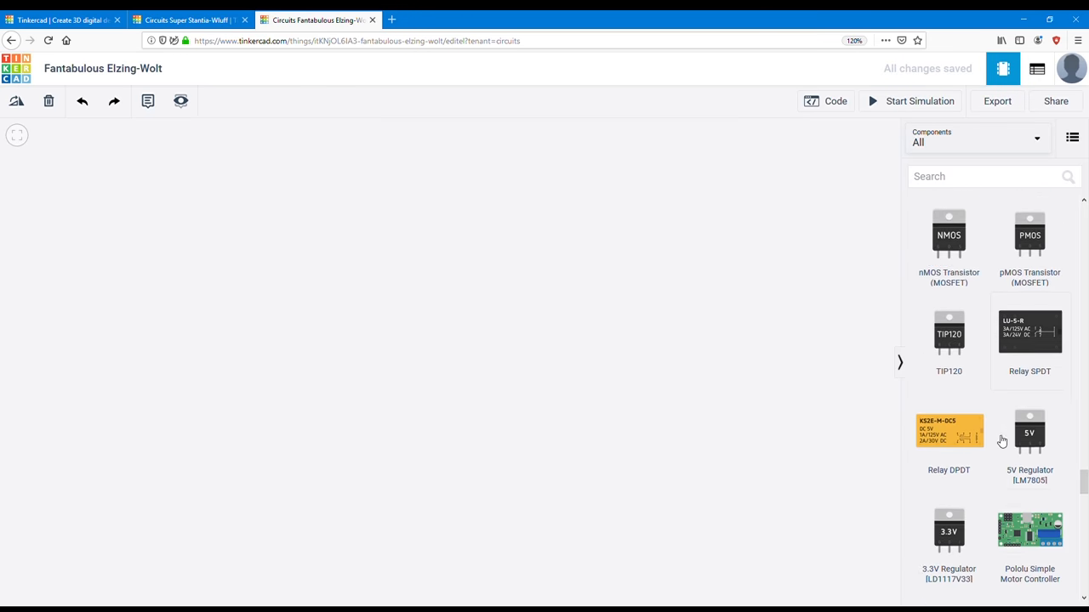
pyautogui.scroll(-3)
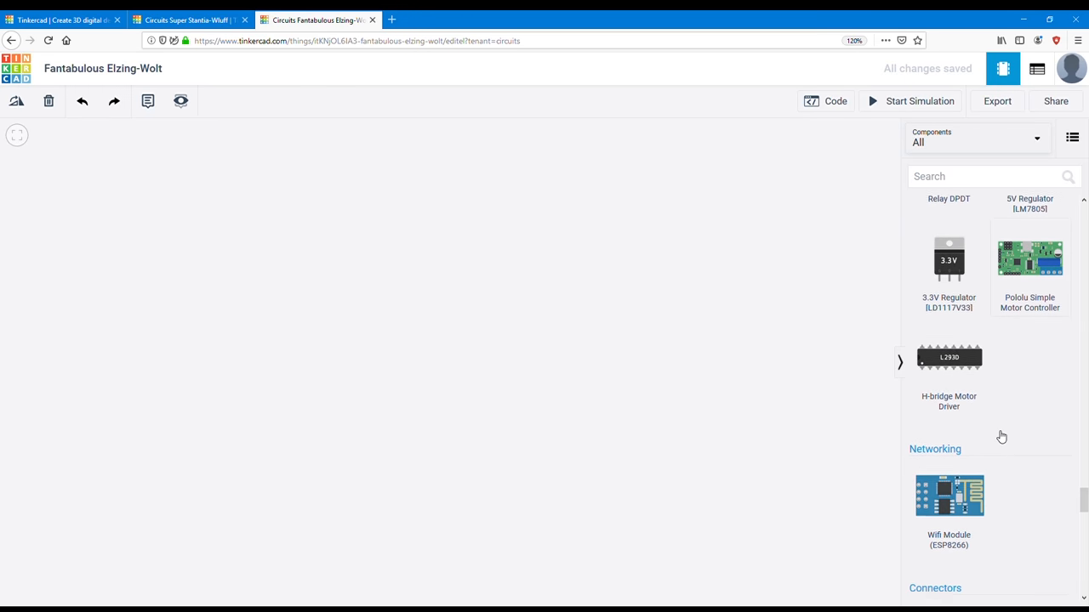
pyautogui.scroll(-3)
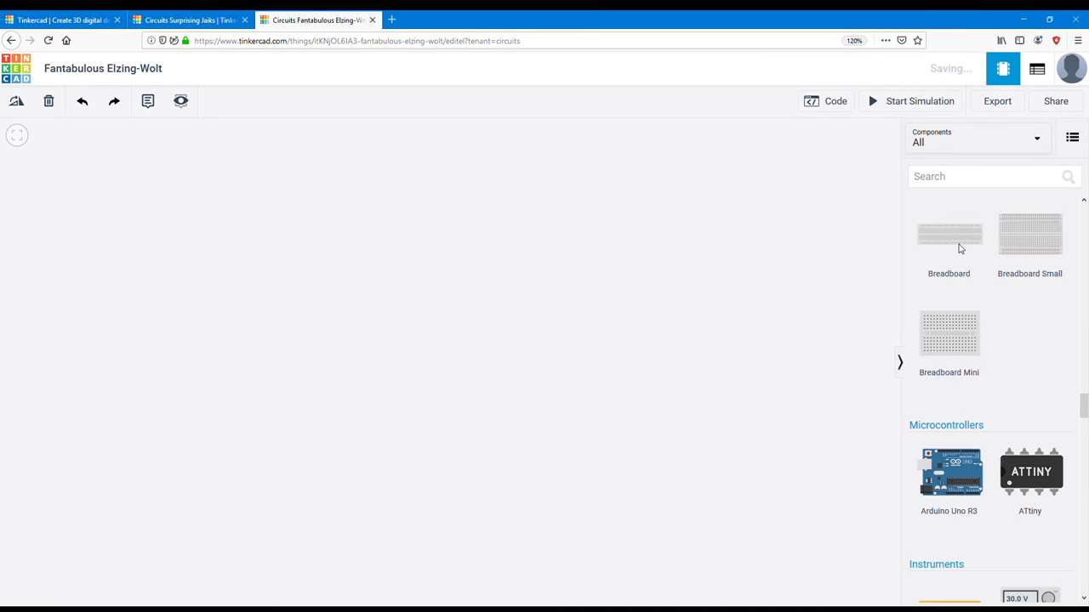
pyautogui.moveTo(939, 249)
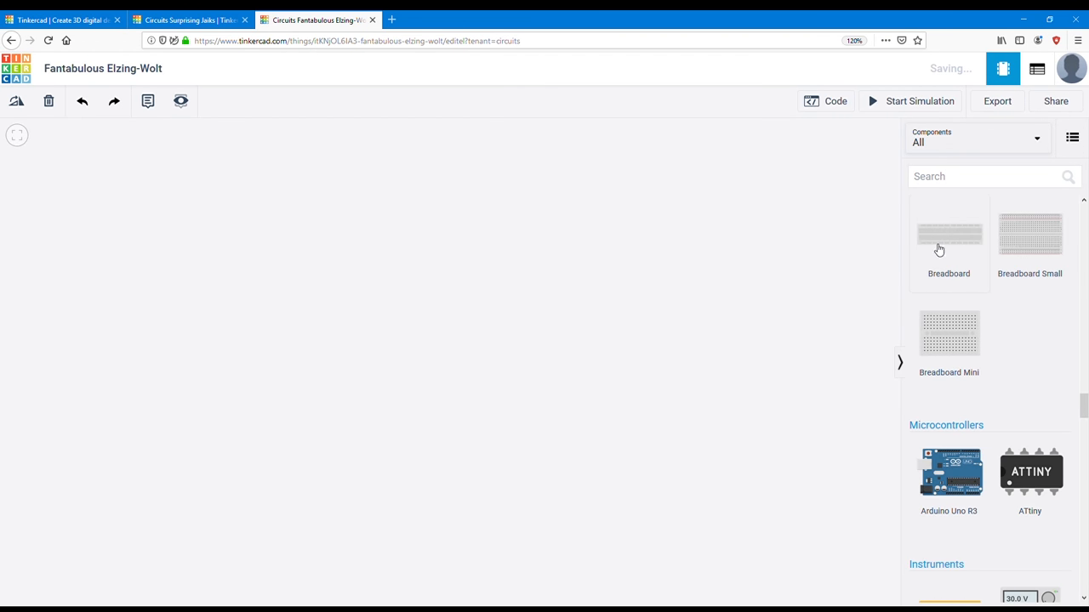
pyautogui.click(949, 235)
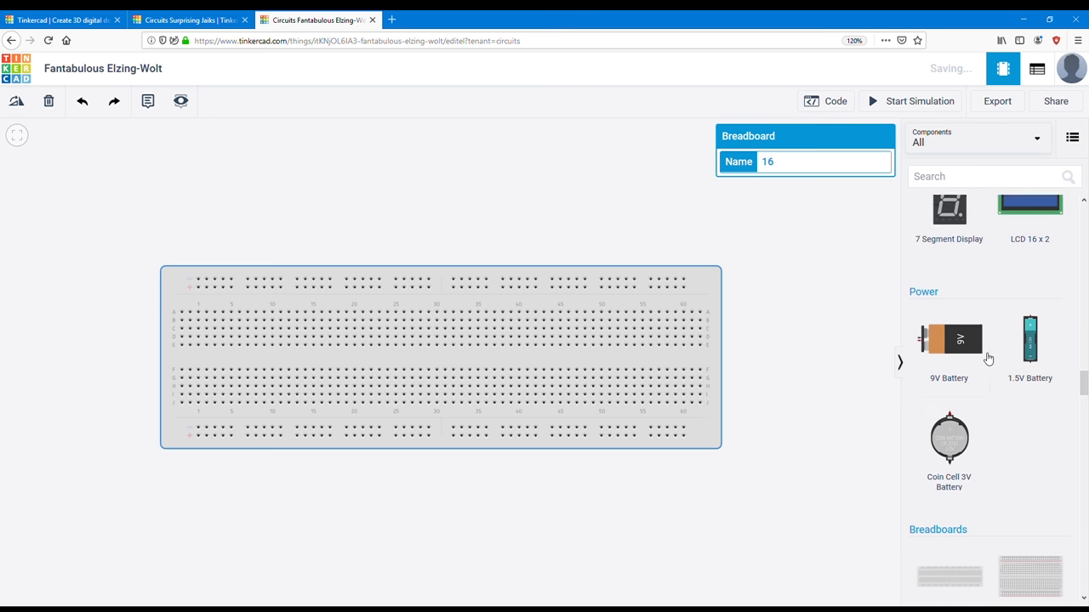
# Step: Place a 9V battery at the breadboard's right end and add an LED and potentiometer
pyautogui.moveTo(949, 340); pyautogui.dragTo(765, 428)
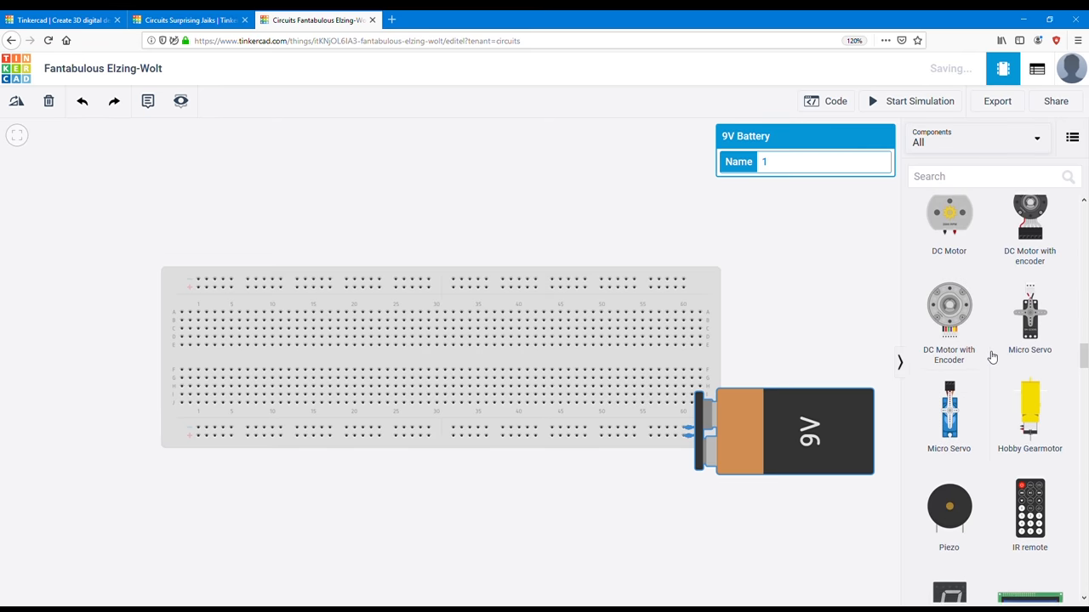
pyautogui.scroll(-3)
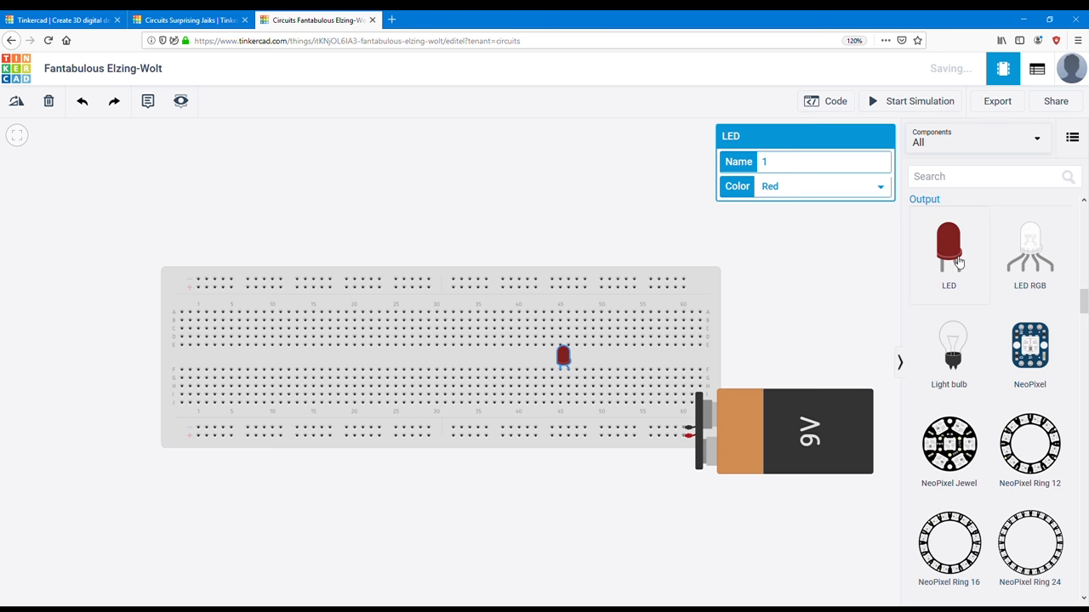
pyautogui.scroll(-3)
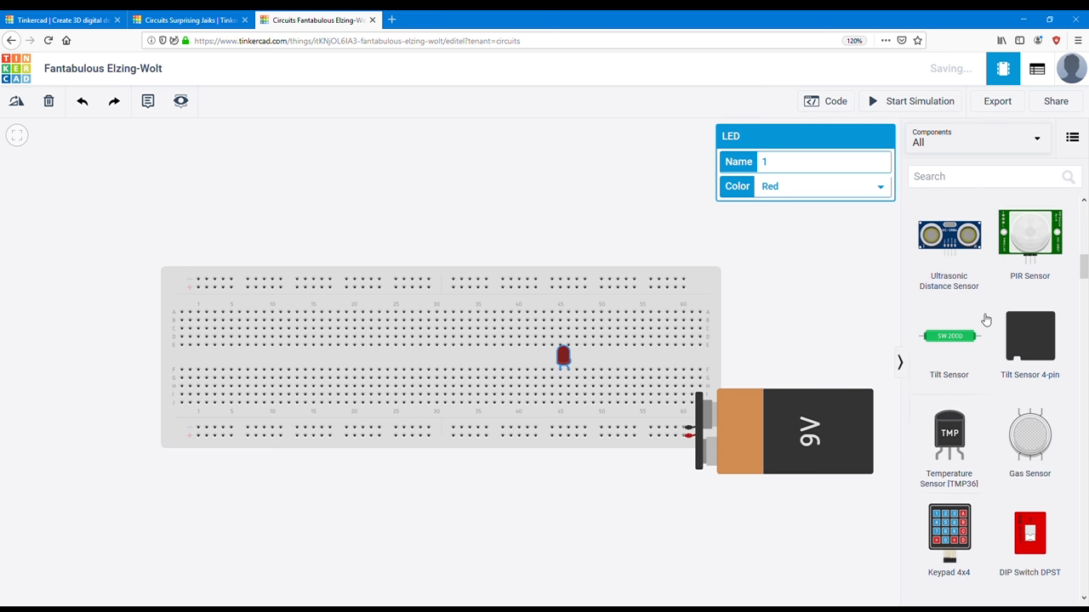
pyautogui.scroll(-3)
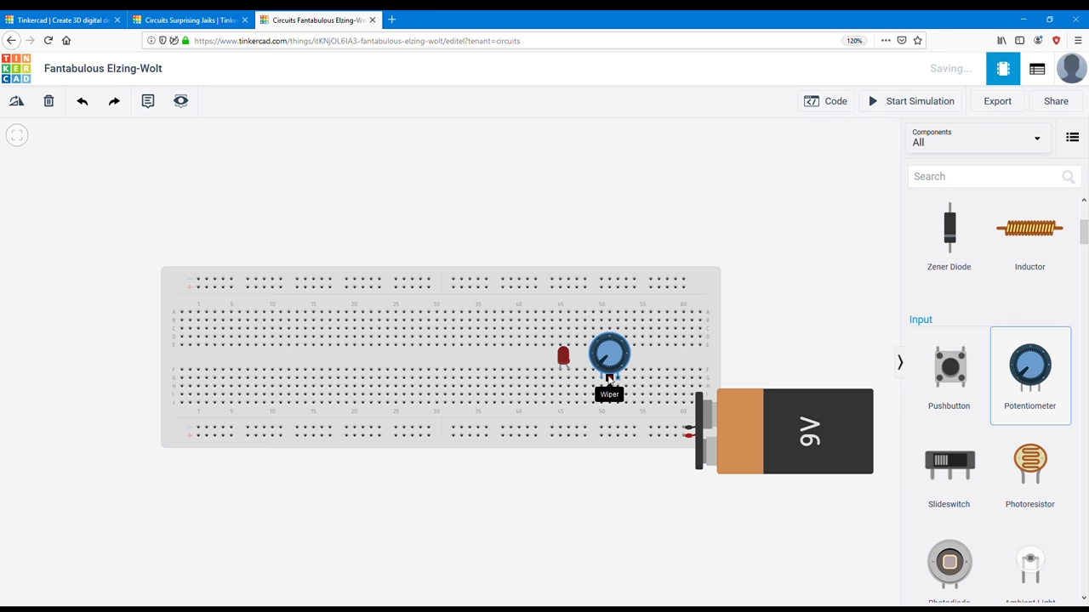
# Step: Set the potentiometer's value to 1 and begin a wire beside the battery
pyautogui.click(609, 347)
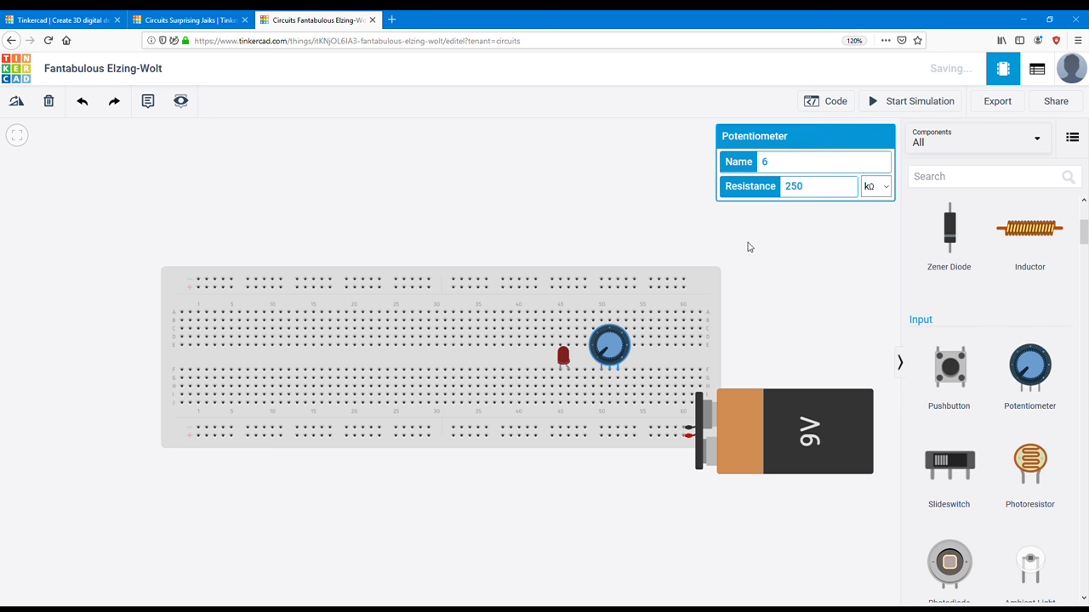
pyautogui.write('1')
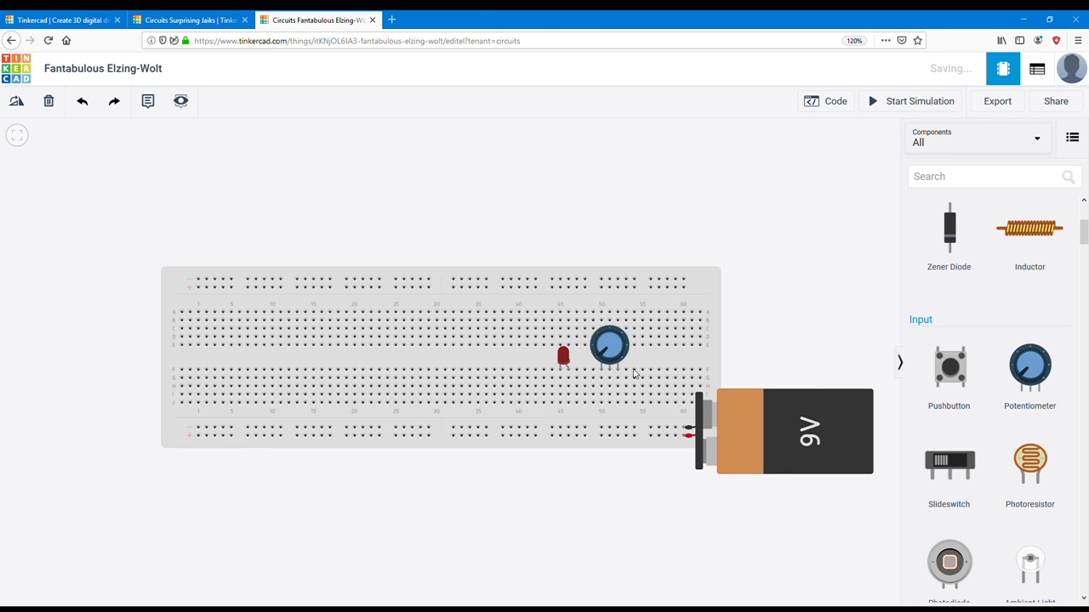
pyautogui.click(609, 377)
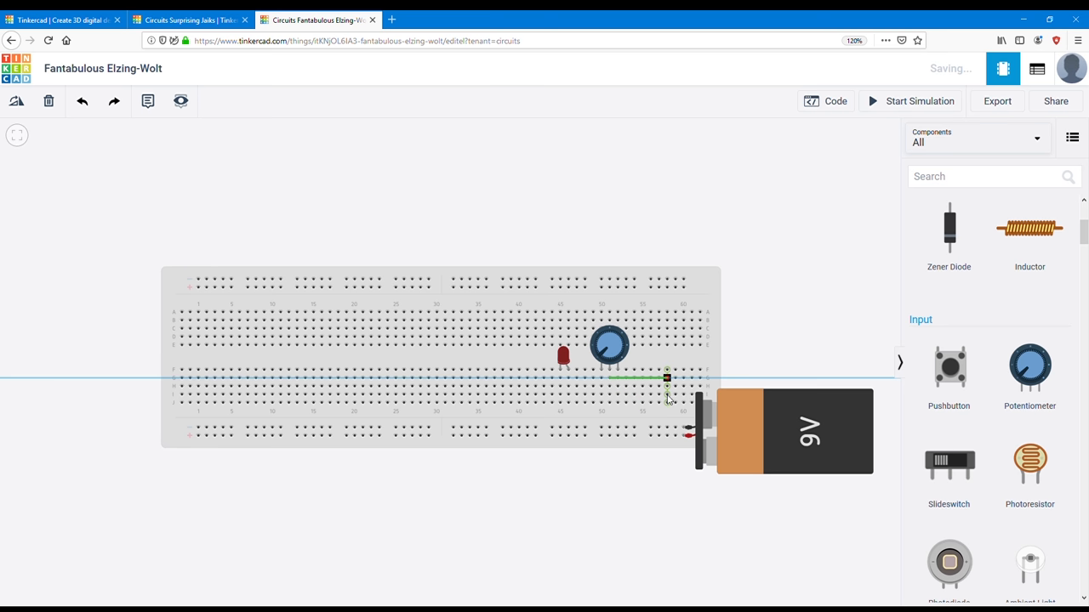
# Step: Run wires from the 9V battery into the breadboard to the potentiometer and LED
pyautogui.moveTo(667, 377); pyautogui.dragTo(650, 435)
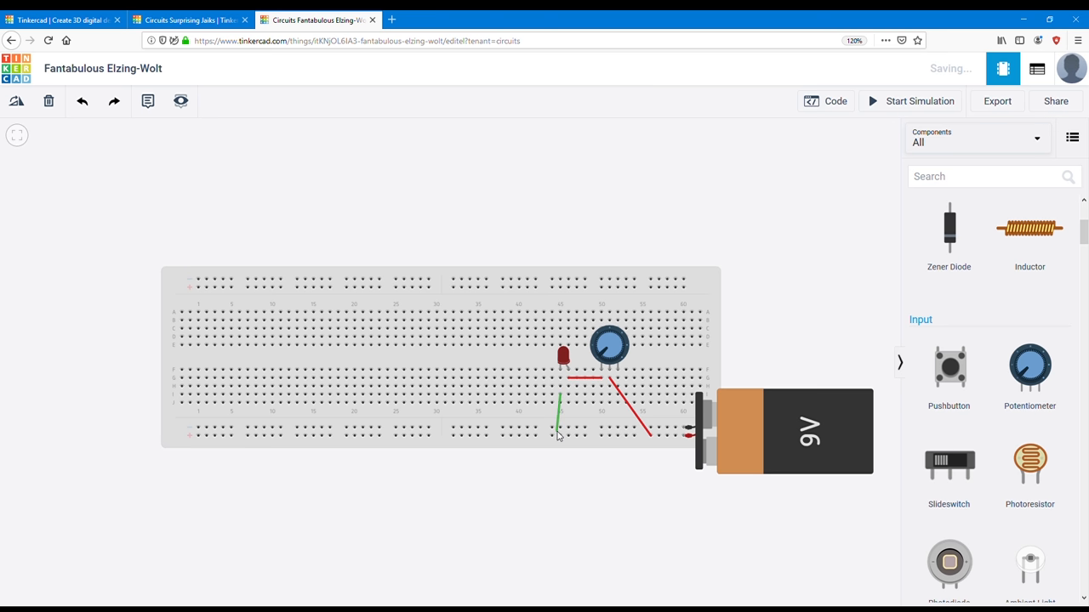
pyautogui.click(559, 416)
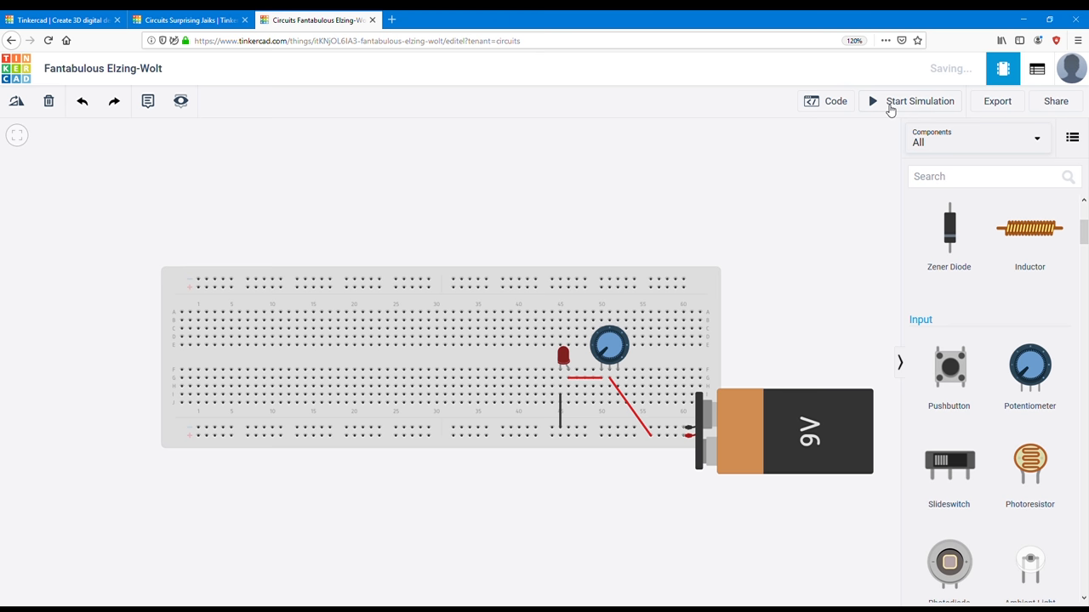
# Step: Start the breadboard circuit's simulation, then stop it
pyautogui.click(918, 101)
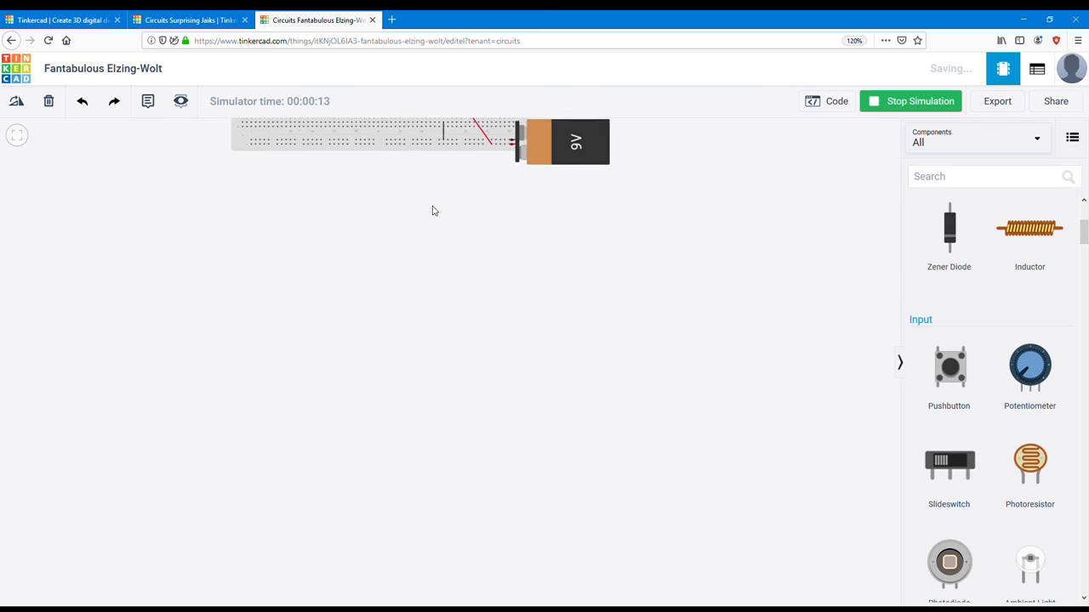
pyautogui.click(977, 136)
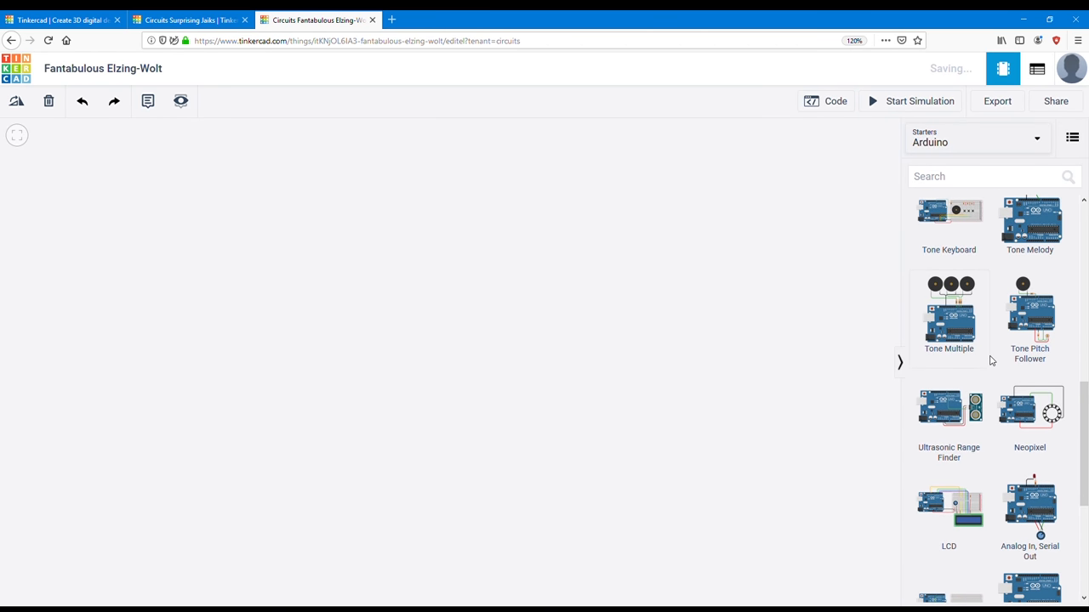
# Step: Scroll the Arduino starters list to reveal Calibration, Smoothing and Blink Without Delay
pyautogui.scroll(-3)
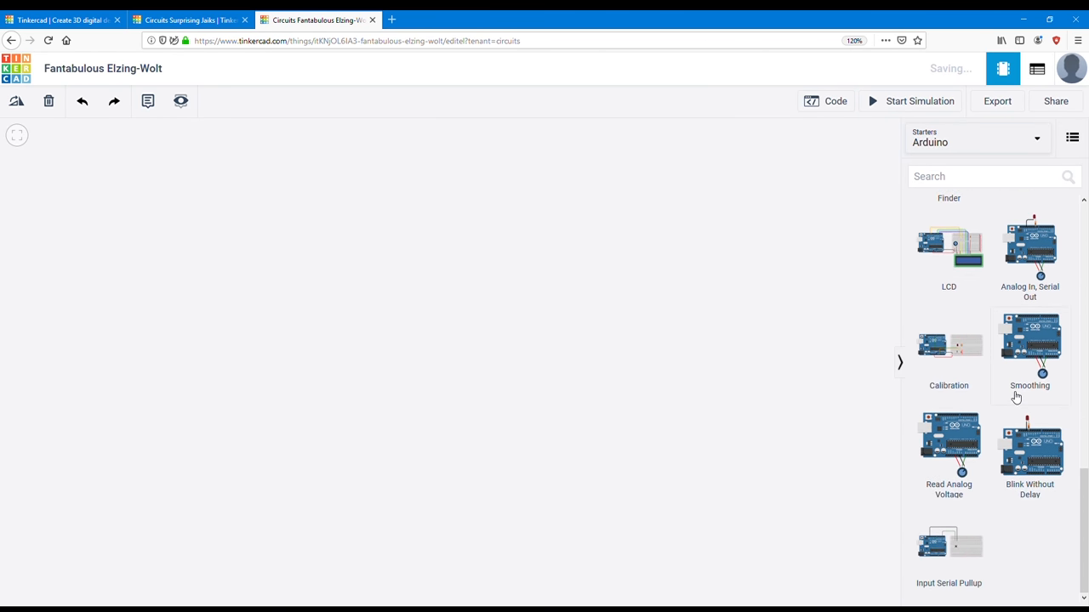
pyautogui.moveTo(919, 275)
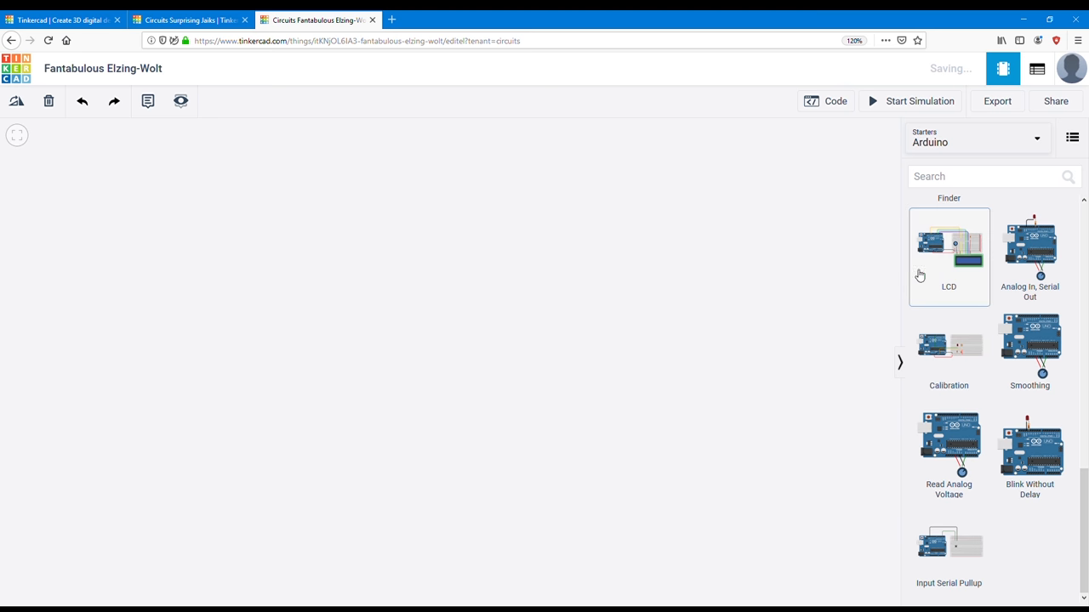
pyautogui.moveTo(655, 381)
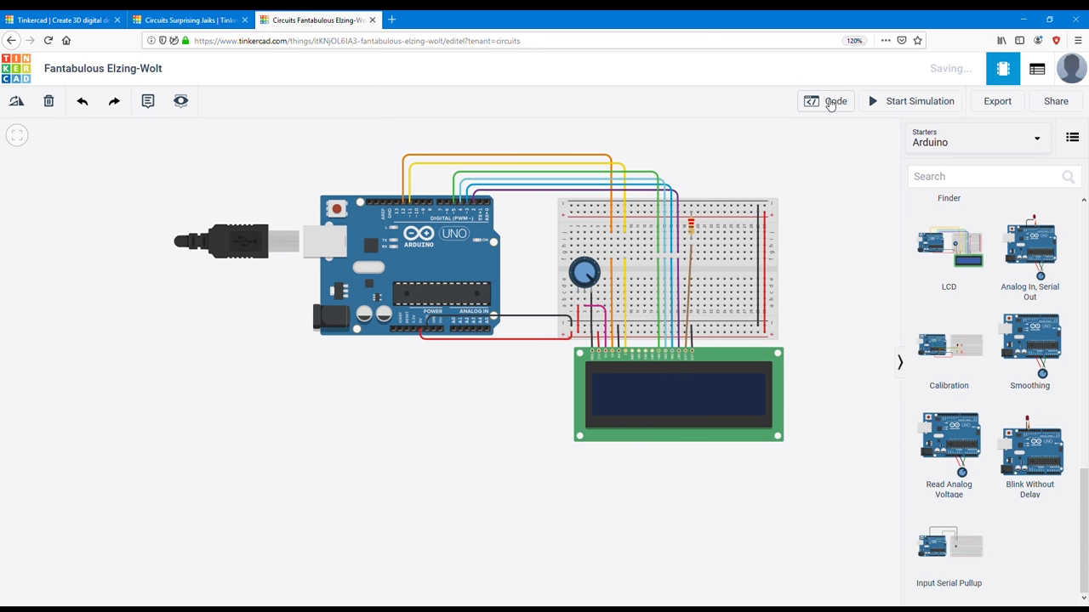
# Step: In the Arduino code, change the lcd.print greeting from "hello, world!" to "Researcher Guy!"
pyautogui.click(825, 100)
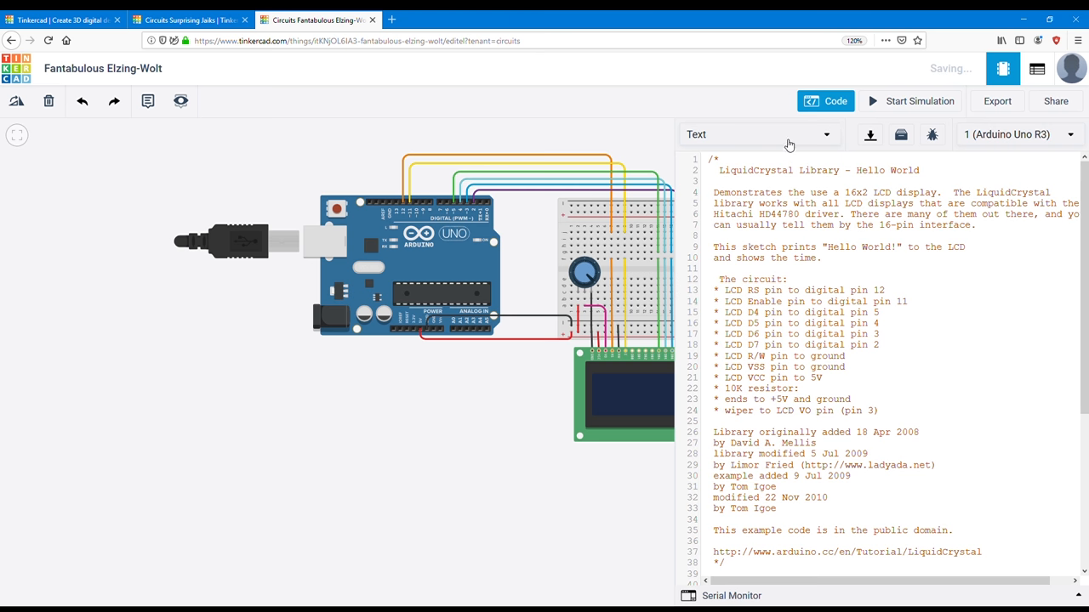
pyautogui.scroll(-3)
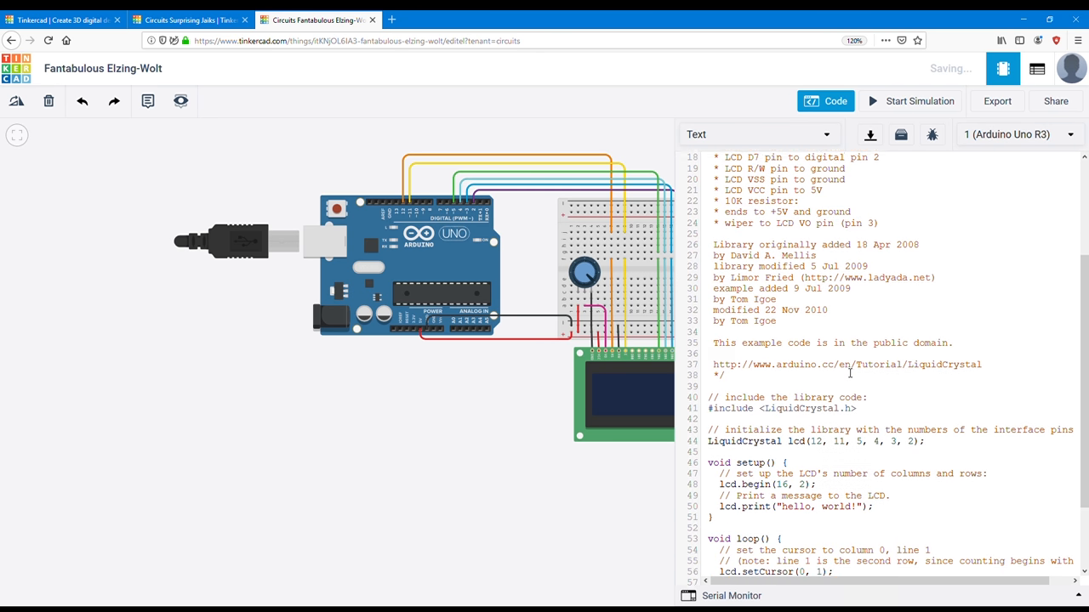
pyautogui.scroll(-3)
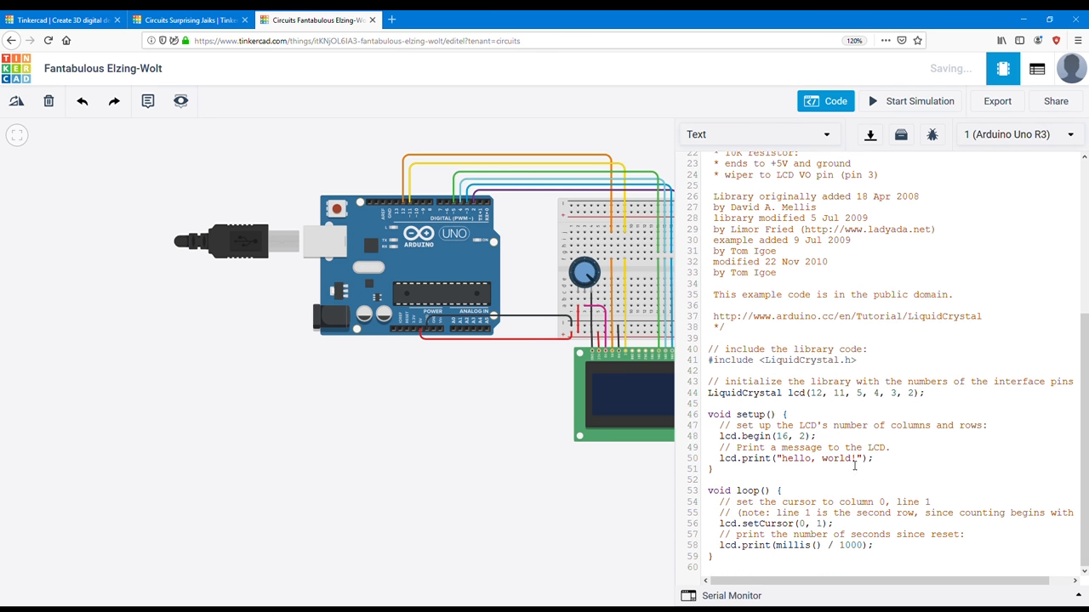
pyautogui.doubleClick(806, 457)
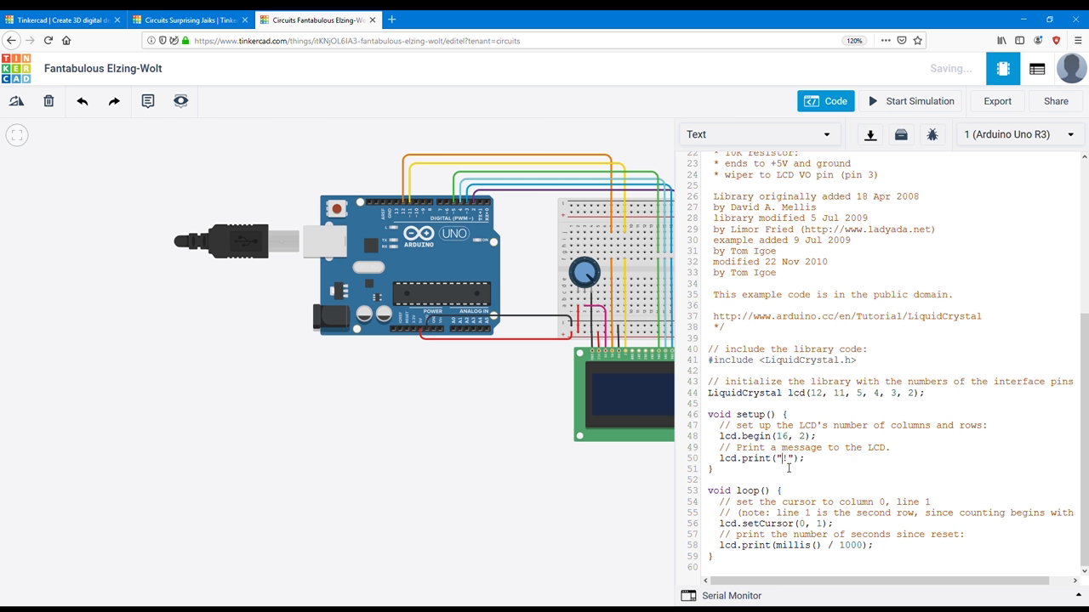
pyautogui.write('Researcher Gu')
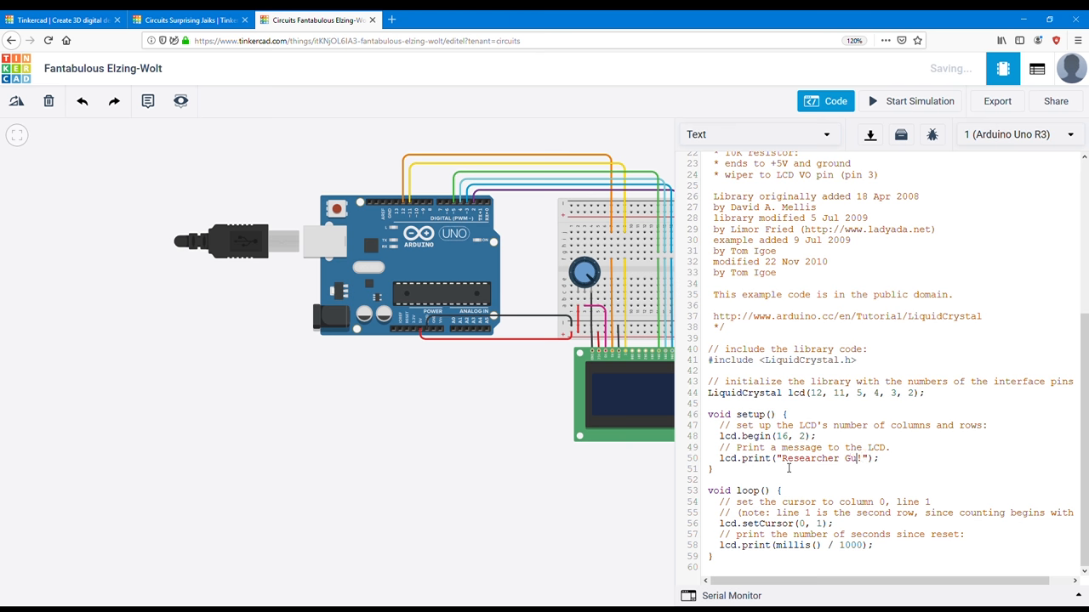
pyautogui.write('y')
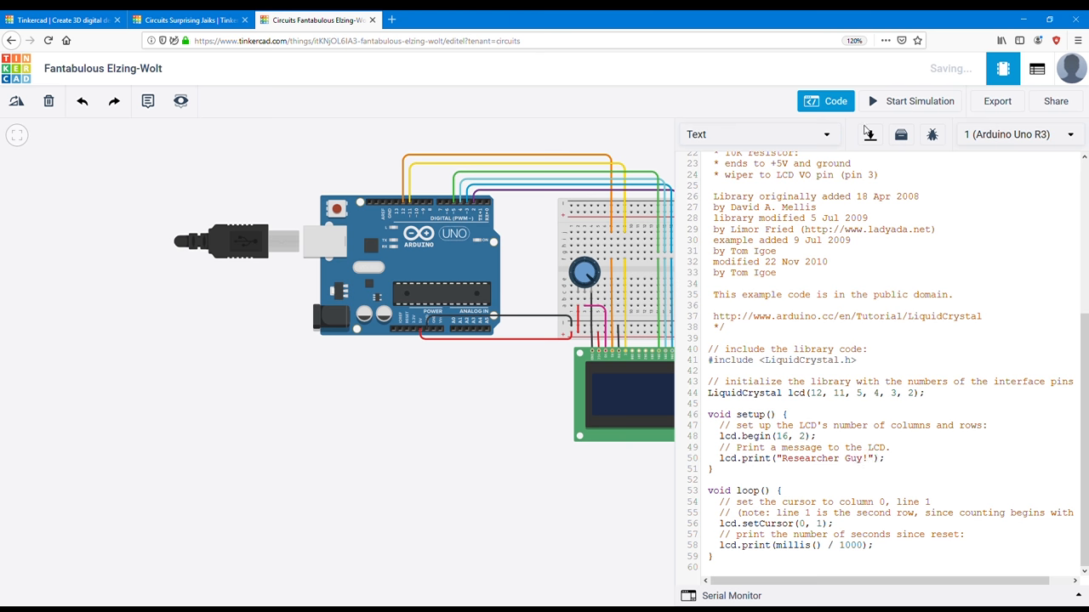
# Step: Run the LCD circuit simulation so the display shows the new greeting
pyautogui.click(912, 100)
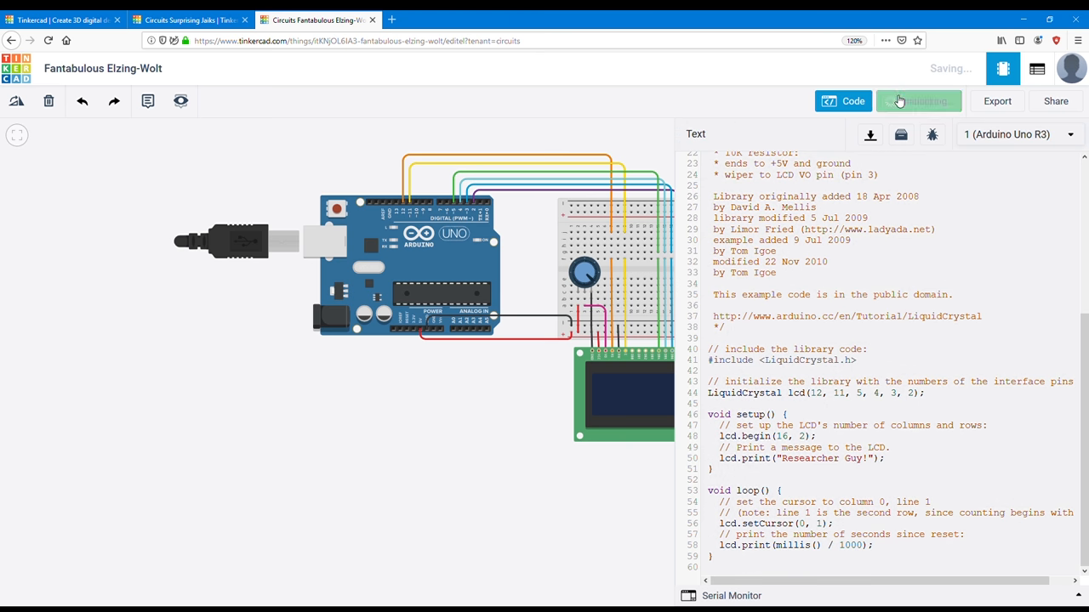
pyautogui.click(919, 101)
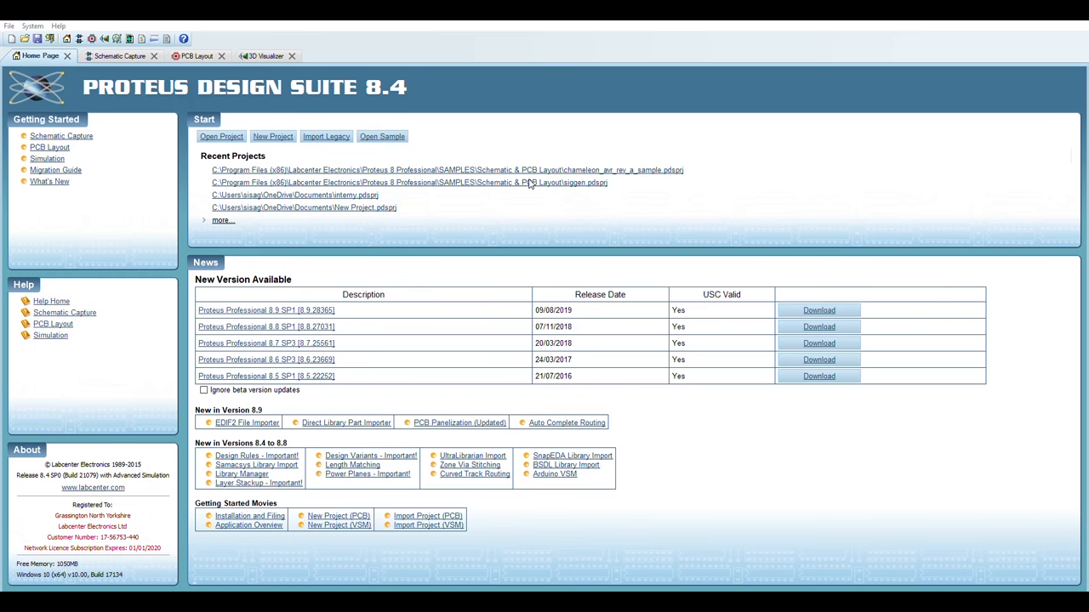
pyautogui.moveTo(713, 437)
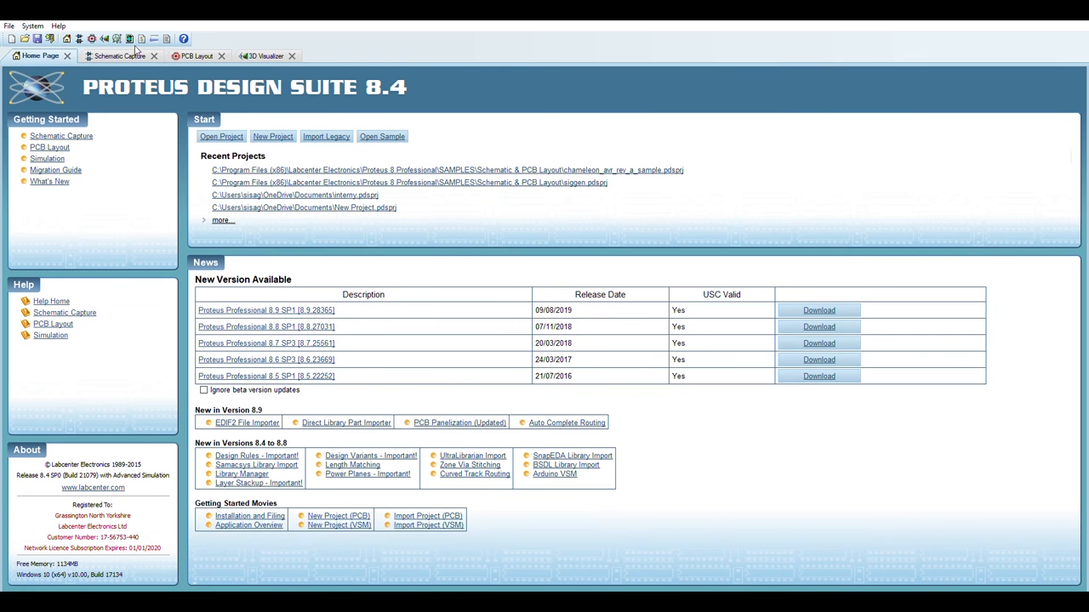
# Step: Show the Propeller sample board's schematic in Schematic Capture
pyautogui.click(119, 55)
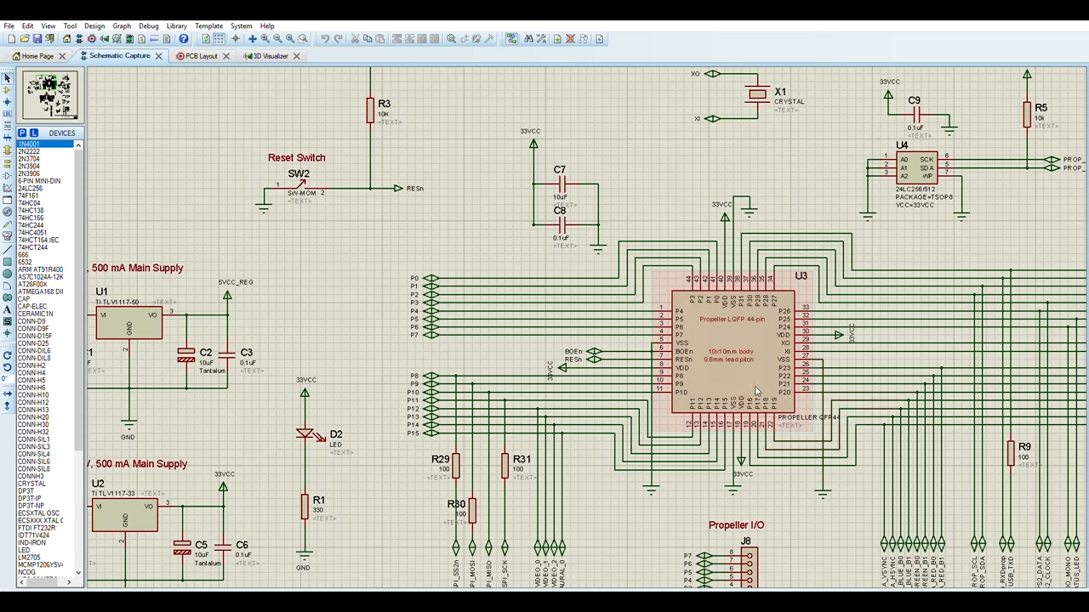
# Step: Show the sample board's PCB layout and zoom into the VGA port area
pyautogui.click(197, 55)
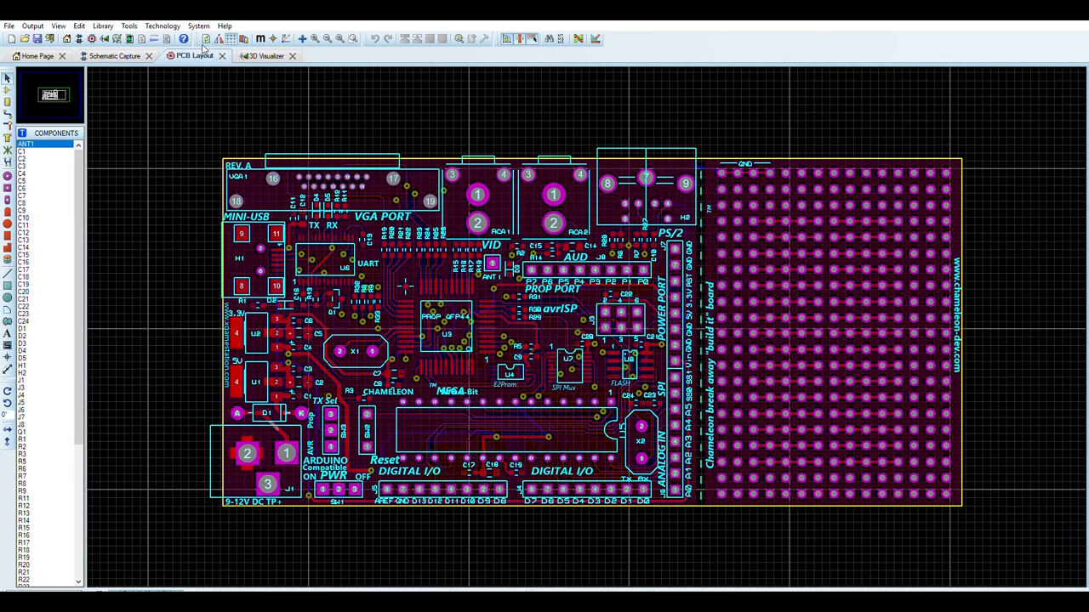
pyautogui.scroll(-3)
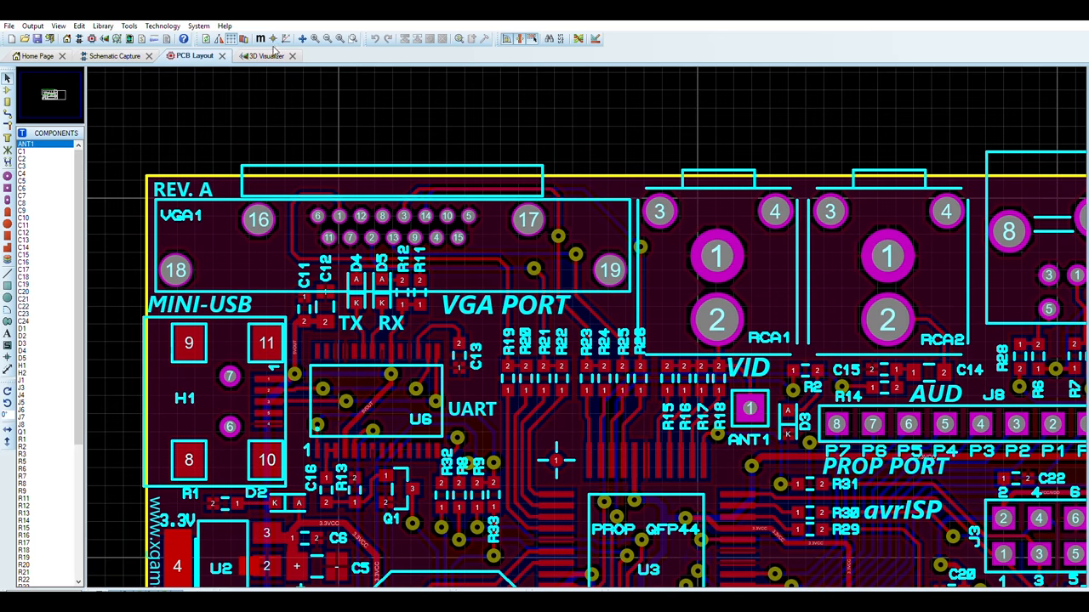
pyautogui.click(268, 54)
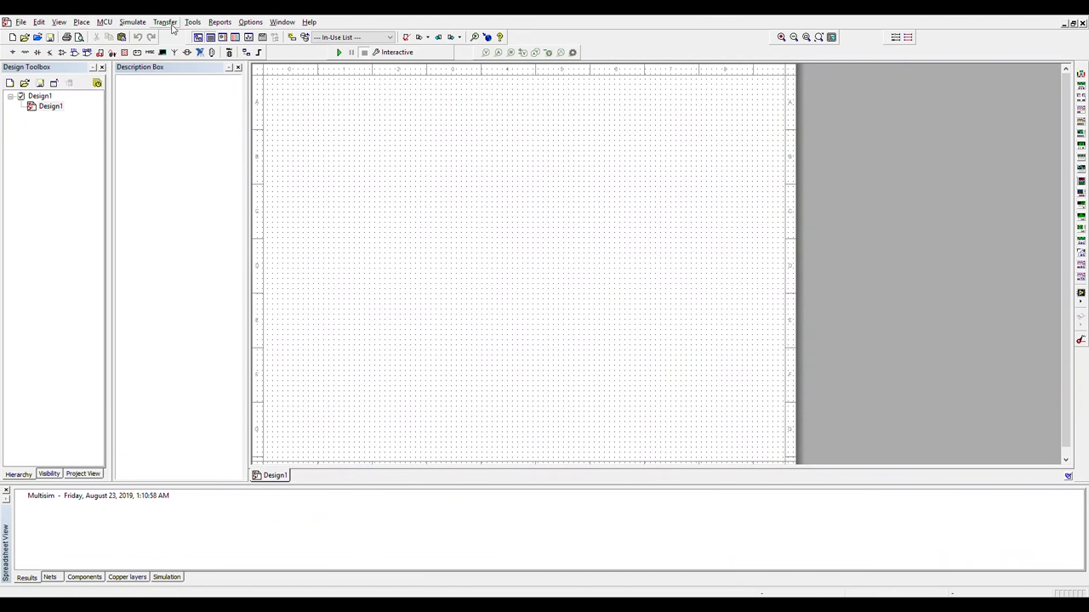
pyautogui.moveTo(256, 27)
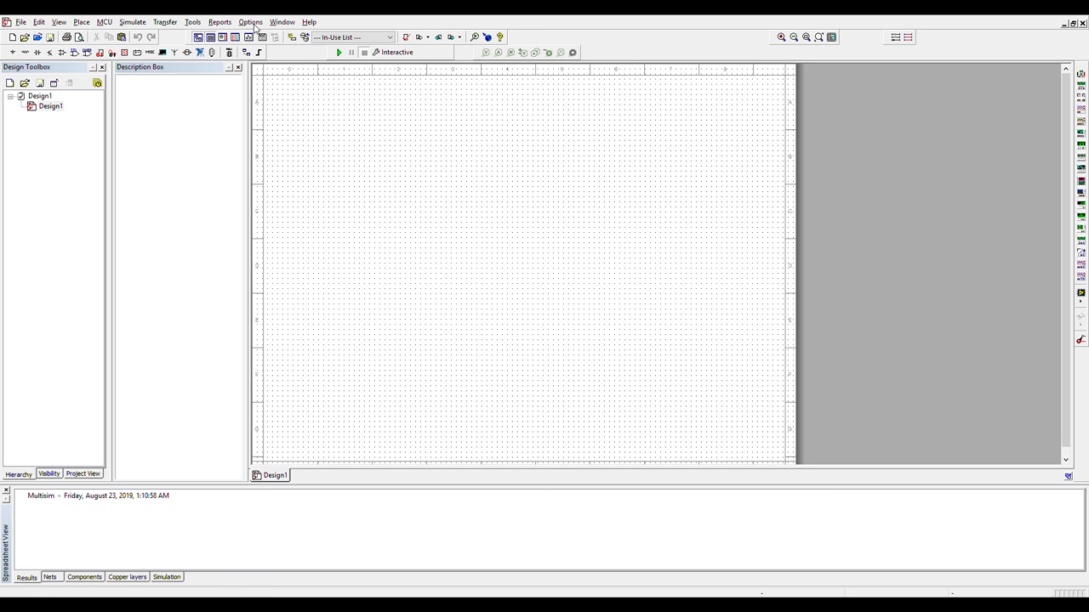
pyautogui.moveTo(21, 24)
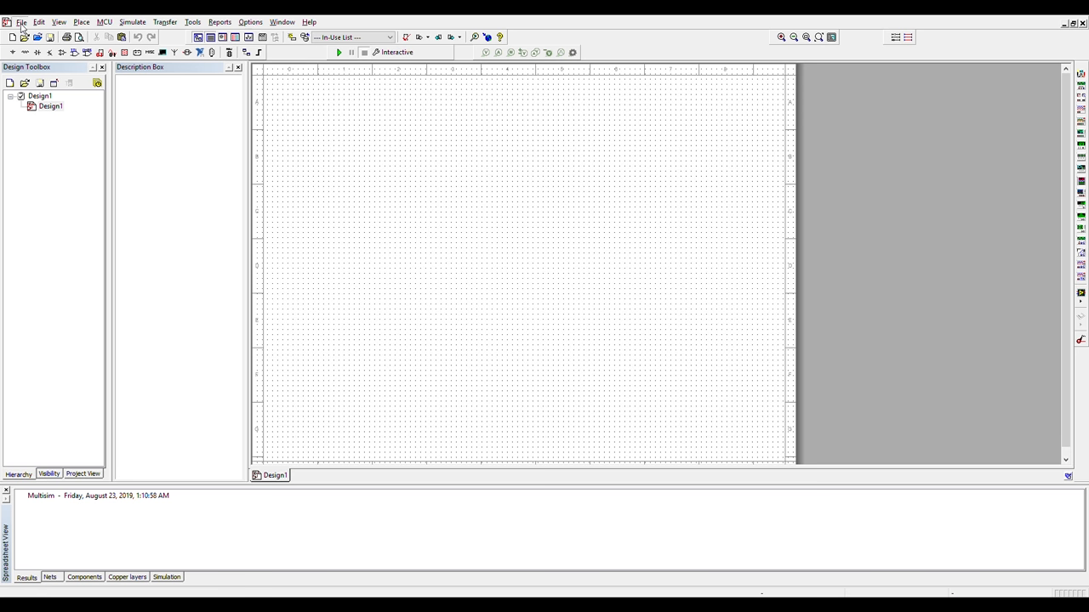
# Step: Open the ThermalModelSimulation MOSFET example design via File > Open Samples
pyautogui.click(21, 21)
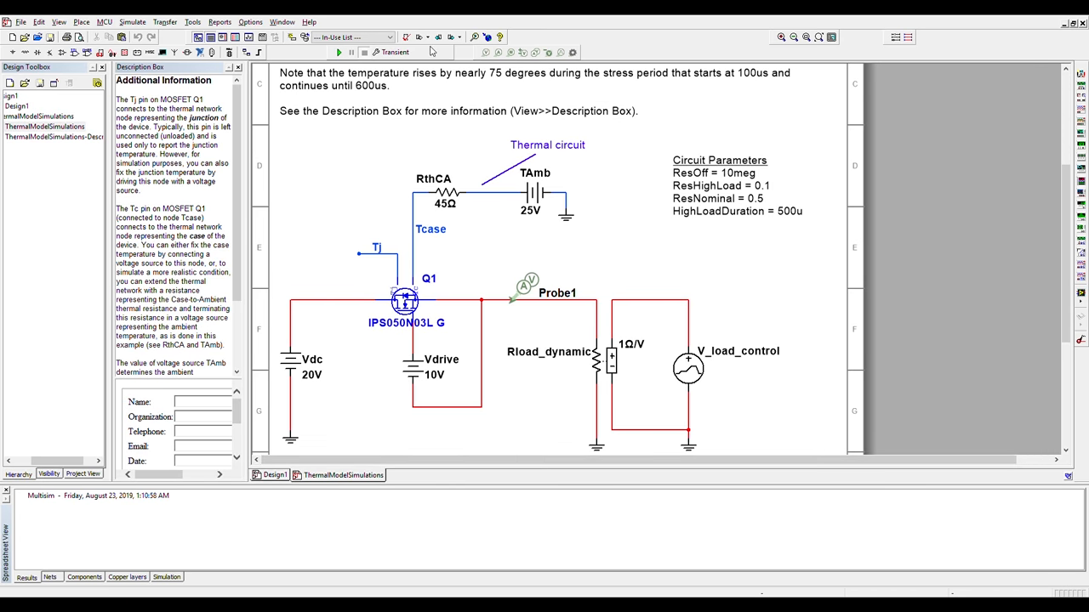
pyautogui.click(339, 51)
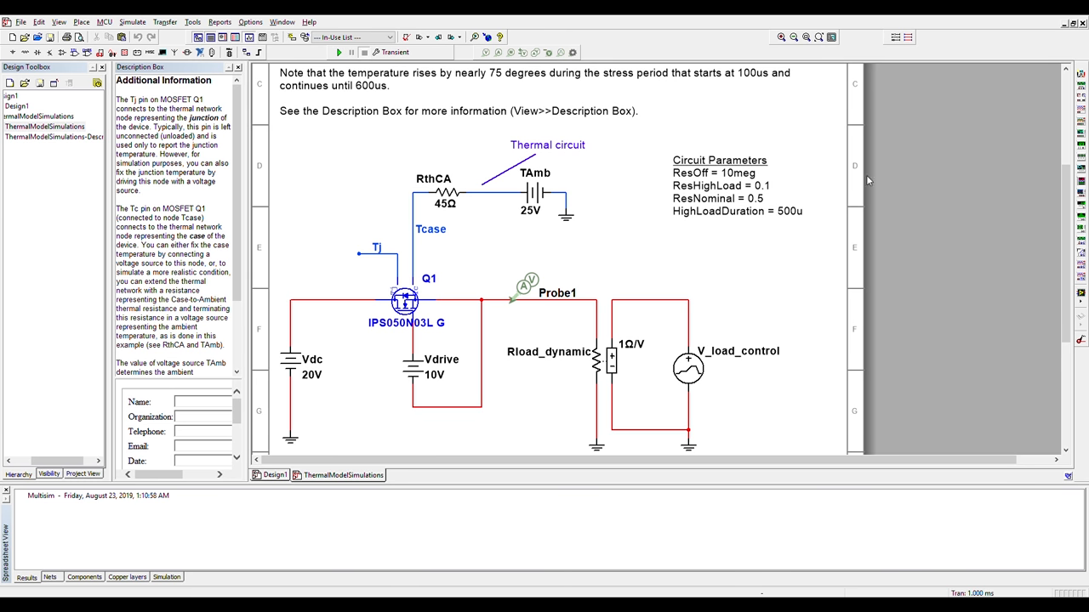
pyautogui.moveTo(823, 184)
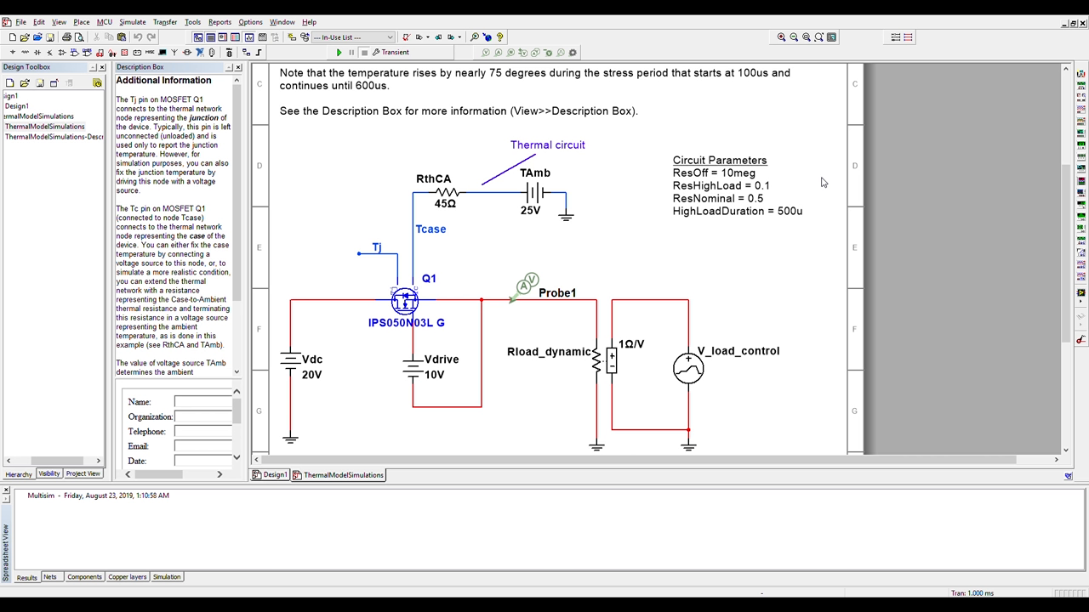
pyautogui.moveTo(733, 296)
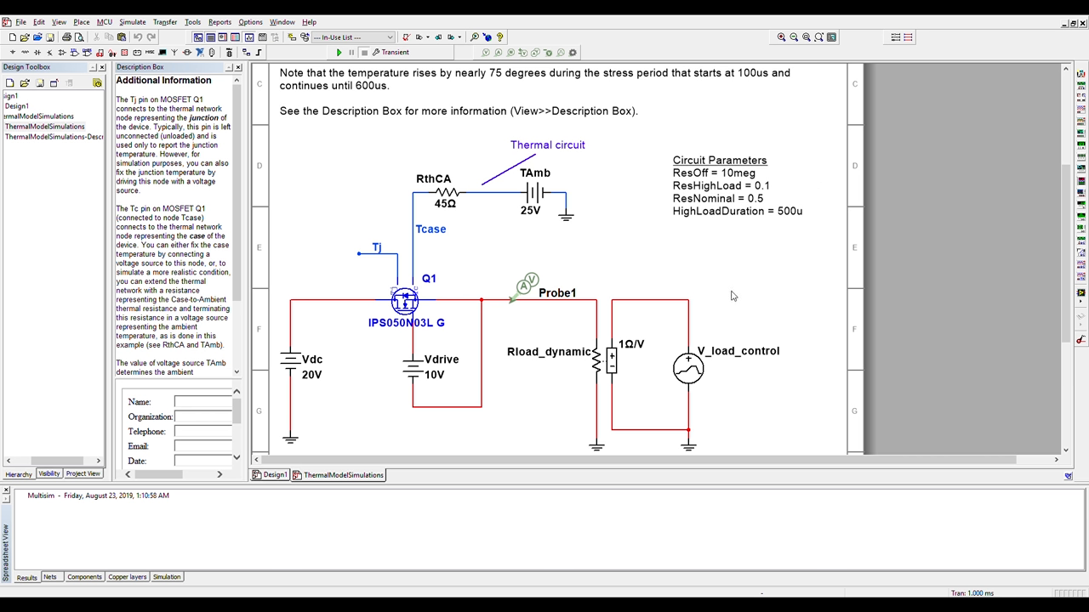
pyautogui.moveTo(946, 313)
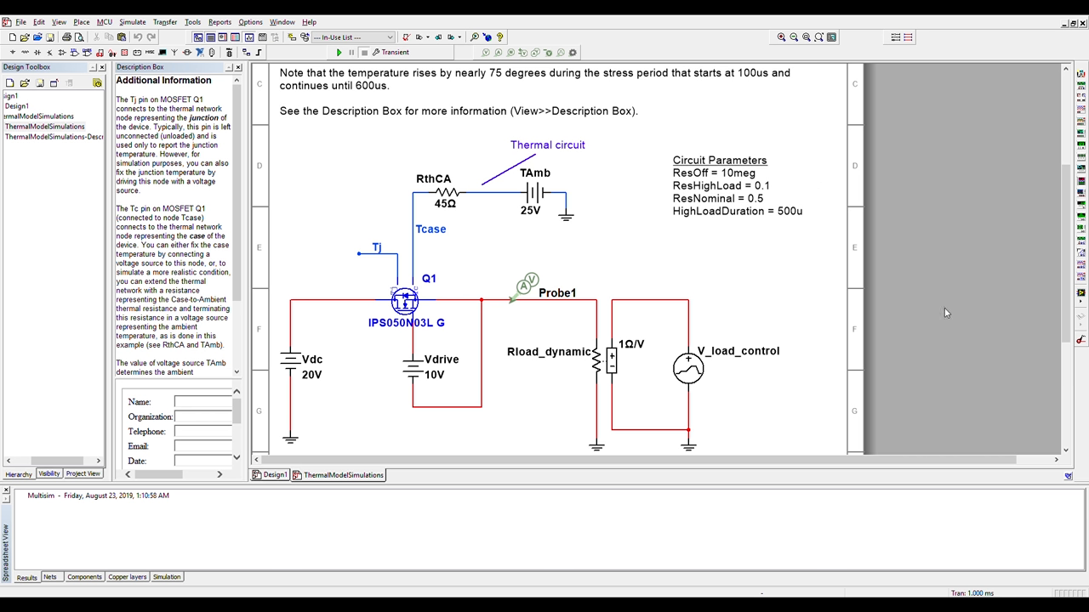
pyautogui.moveTo(769, 204)
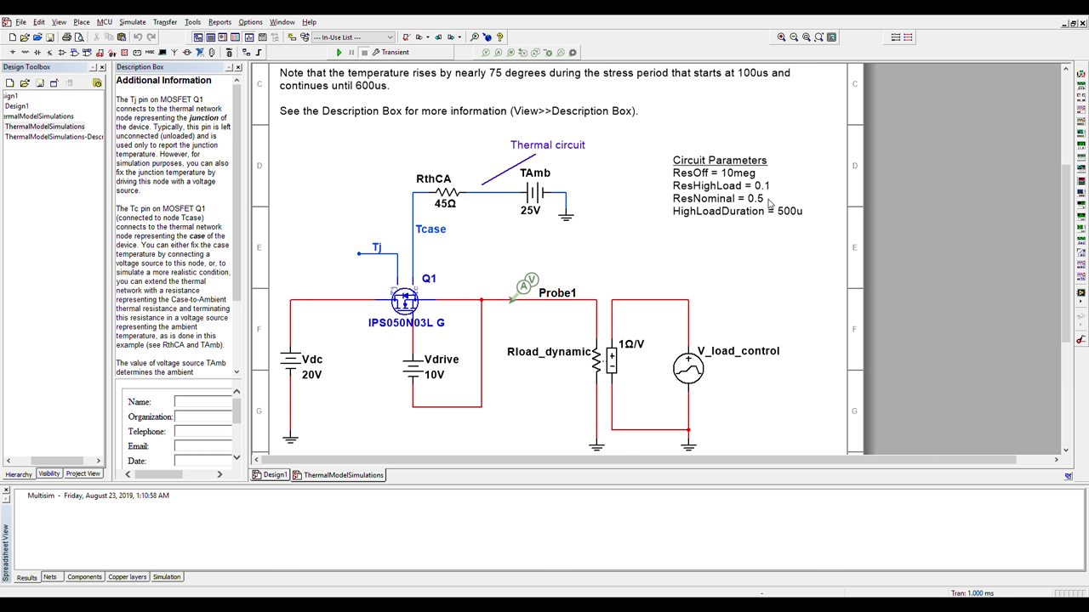